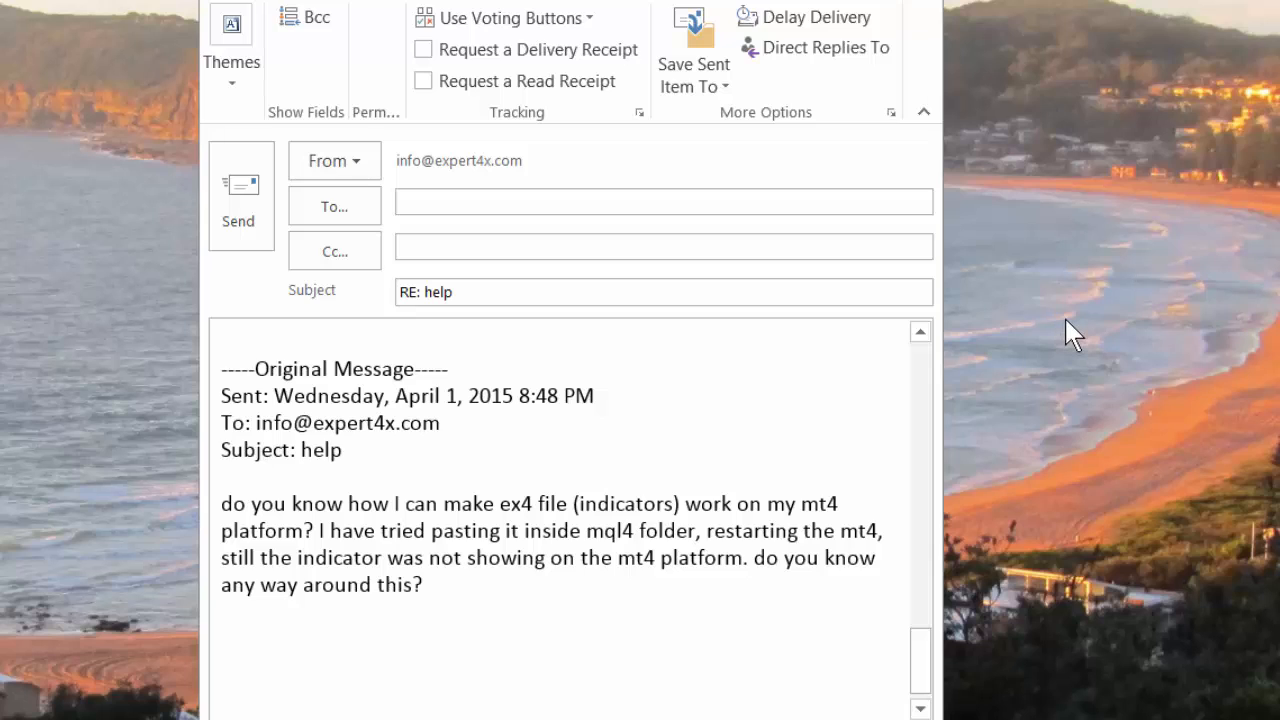
{"action": "mouse_move", "coordinate": [1073, 335]}
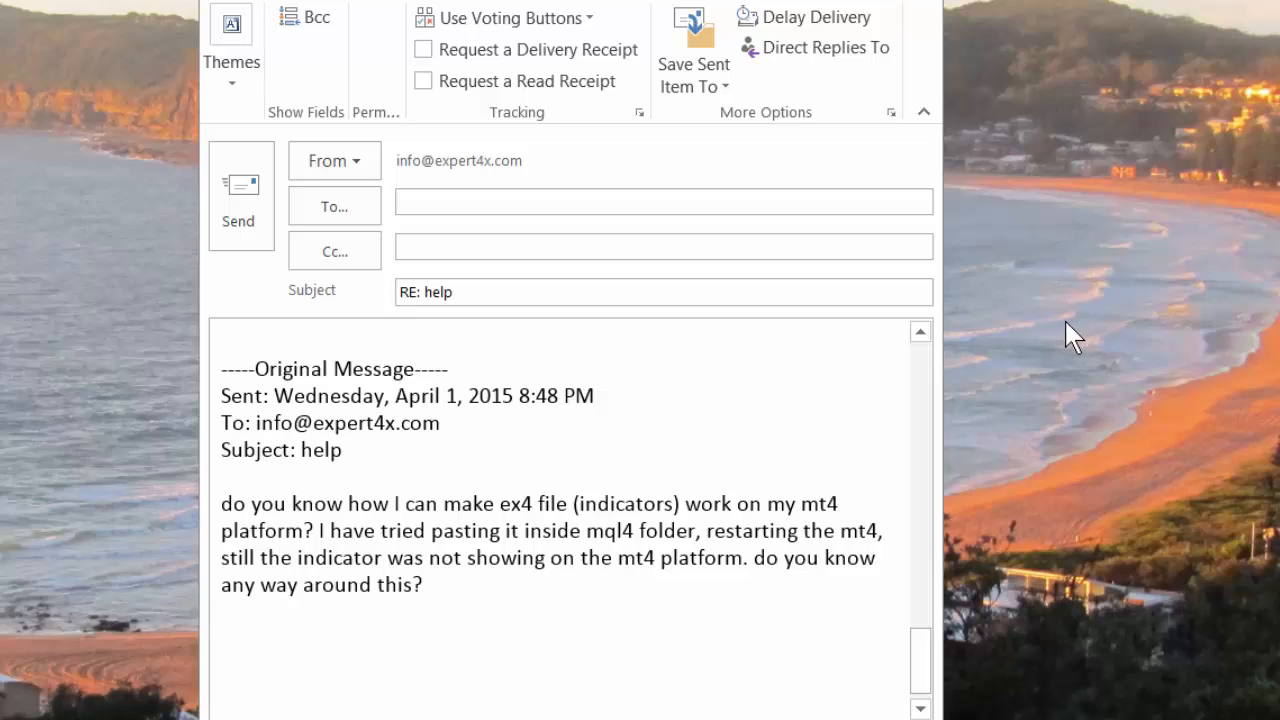
{"action": "mouse_move", "coordinate": [267, 530]}
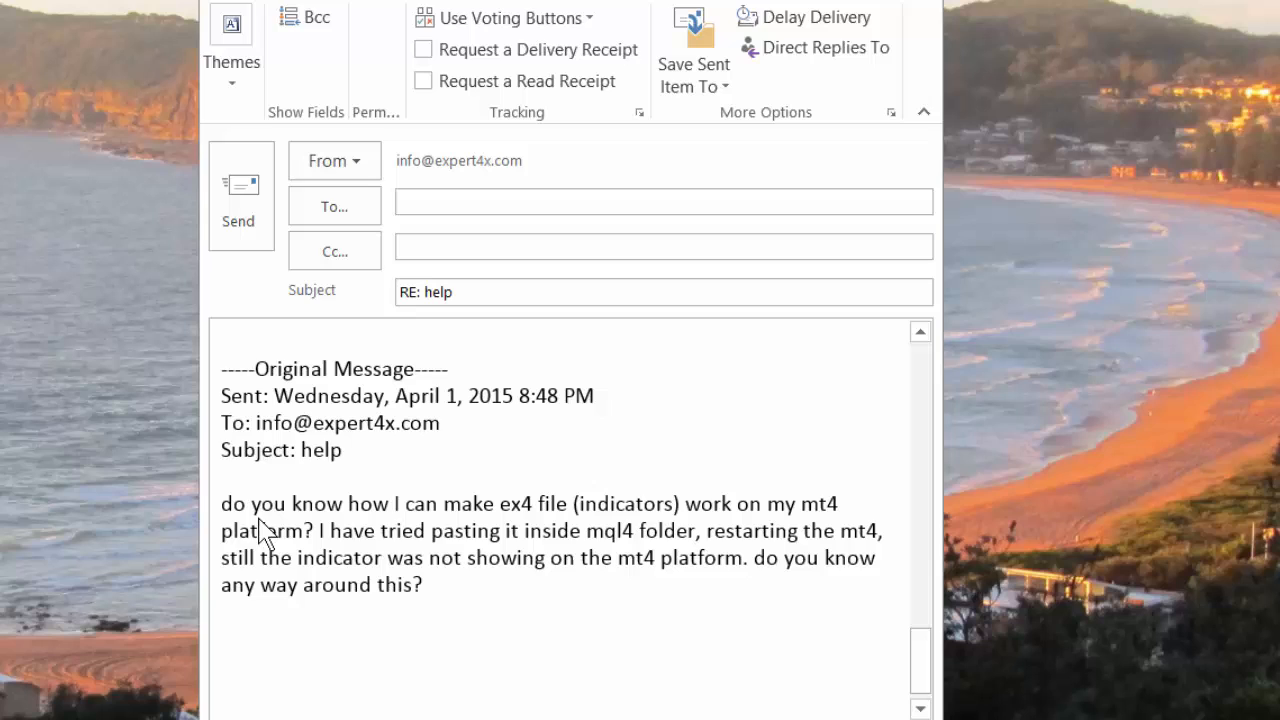
{"action": "mouse_move", "coordinate": [527, 528]}
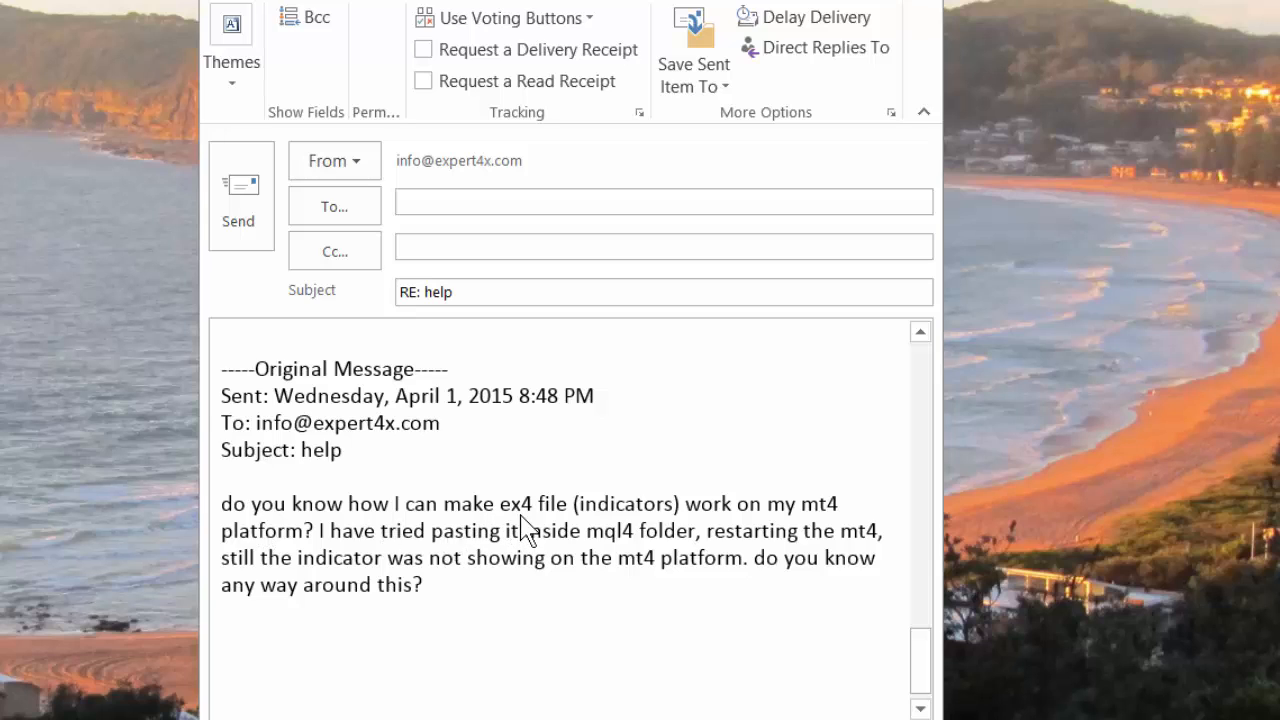
{"action": "mouse_move", "coordinate": [653, 527]}
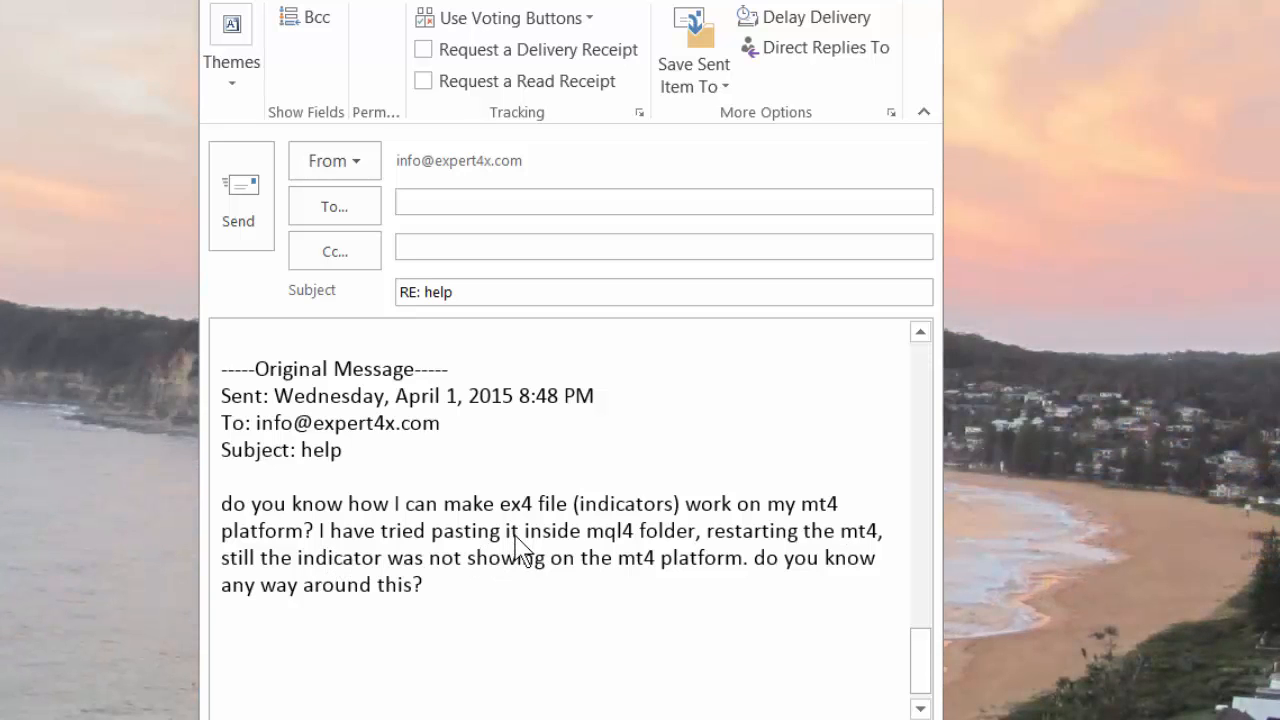
{"action": "mouse_move", "coordinate": [625, 550]}
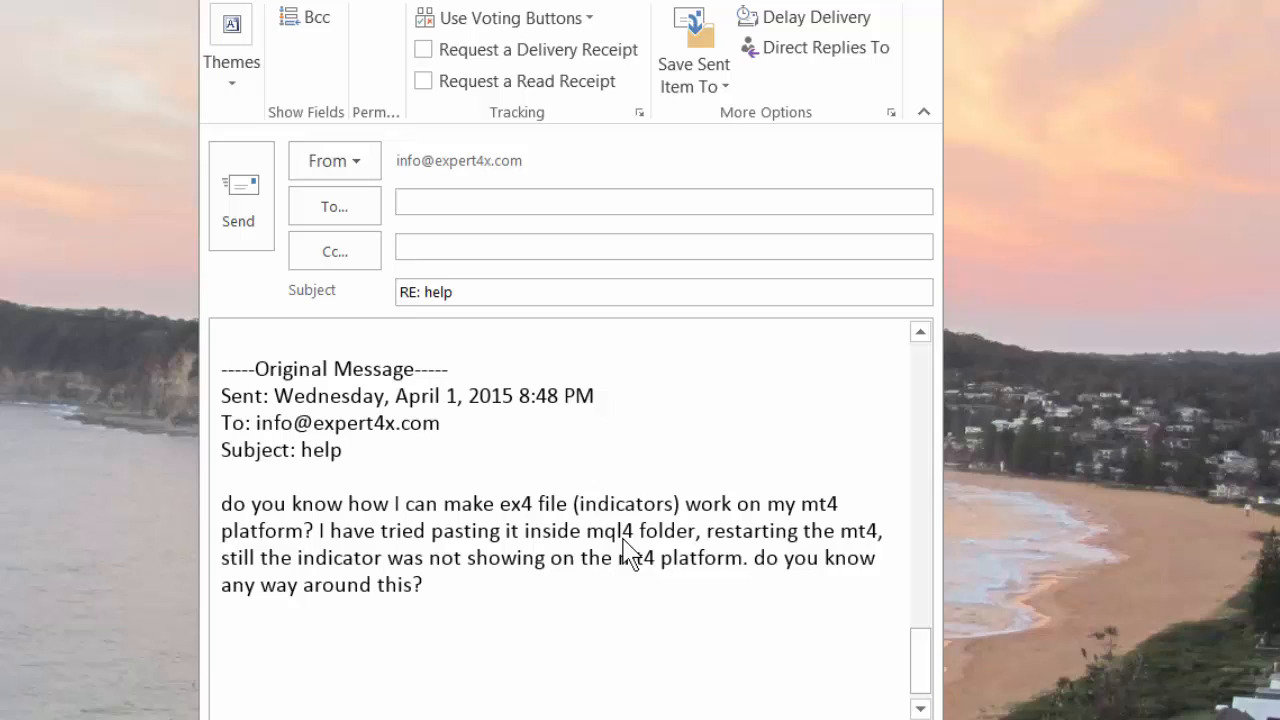
{"action": "mouse_move", "coordinate": [768, 545]}
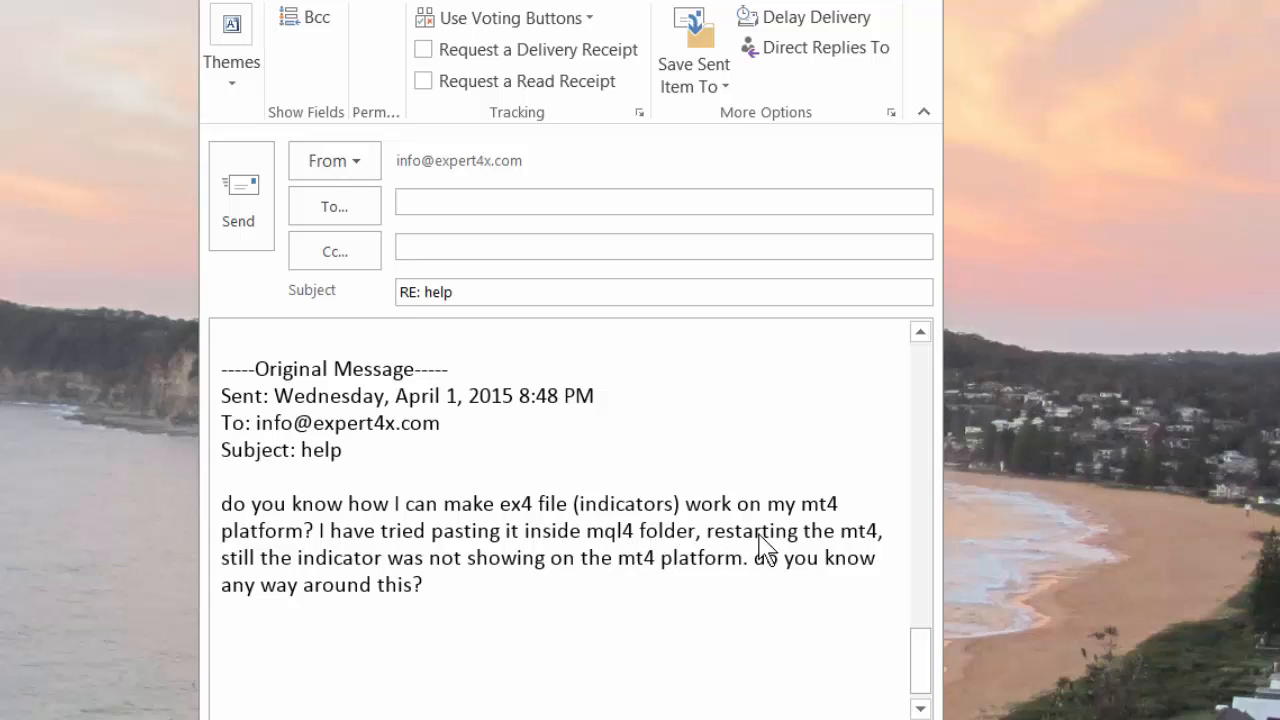
{"action": "mouse_move", "coordinate": [240, 575]}
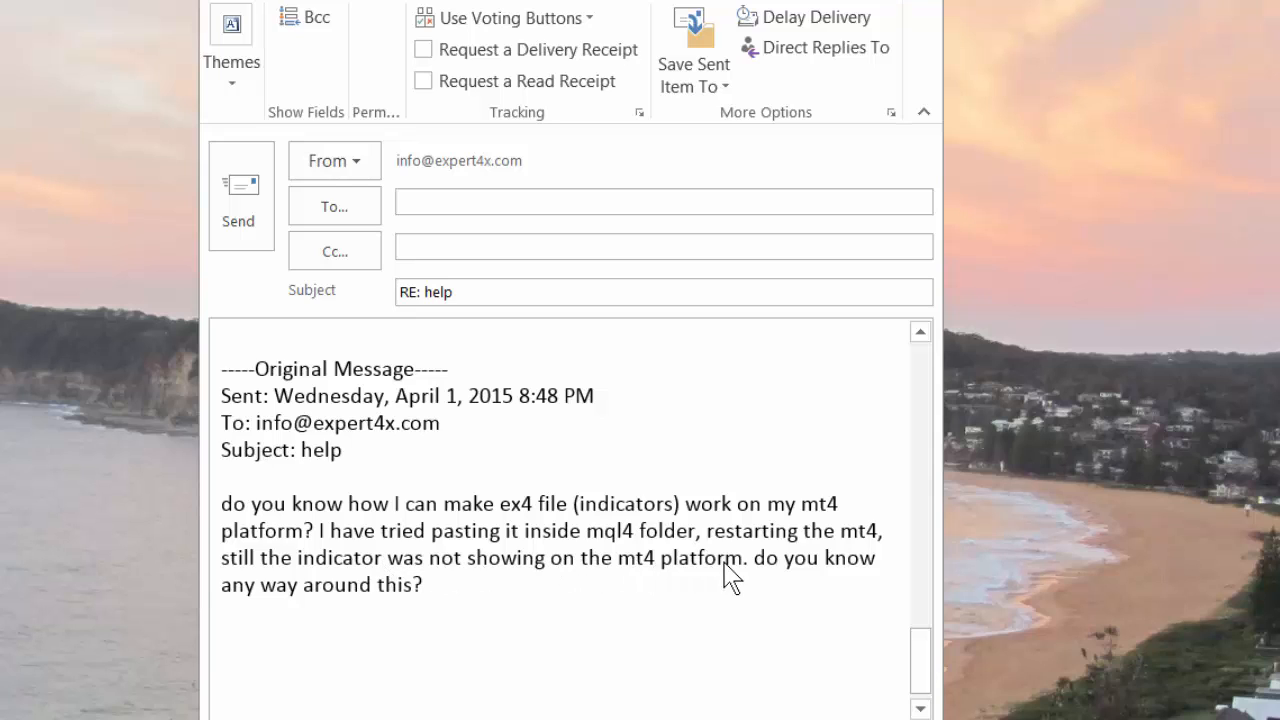
{"action": "mouse_move", "coordinate": [415, 618]}
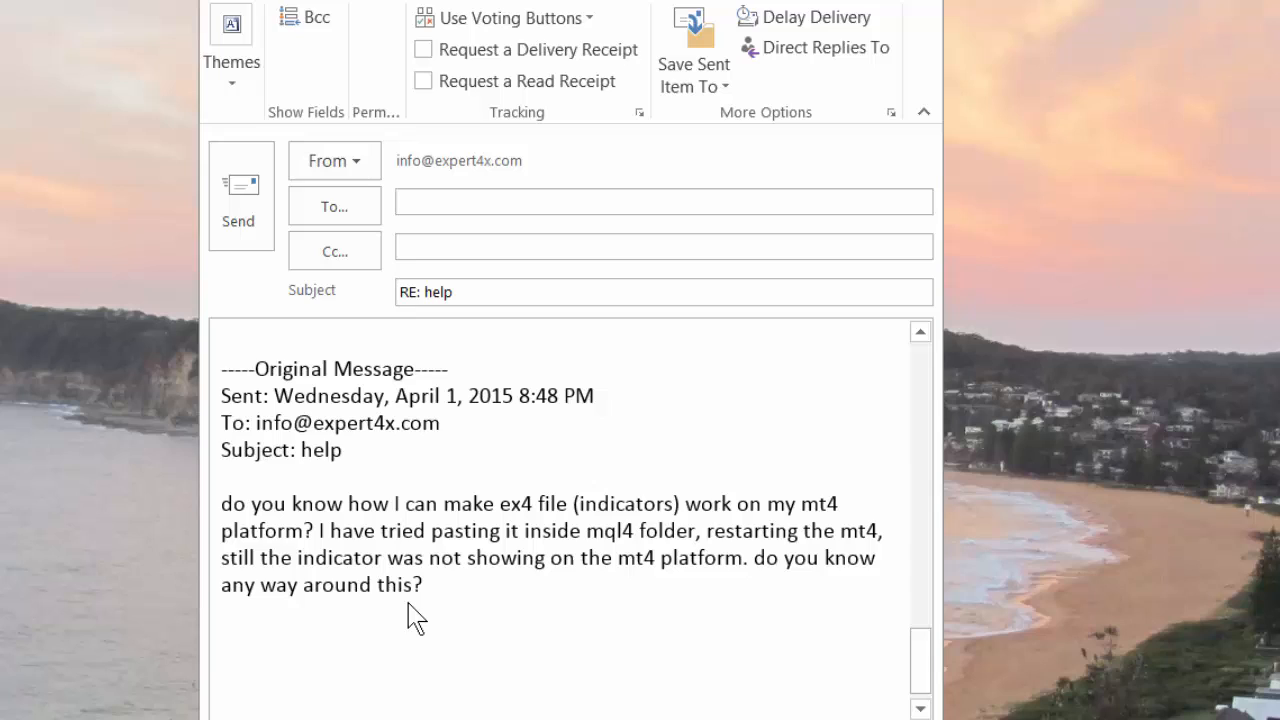
{"action": "mouse_move", "coordinate": [412, 658]}
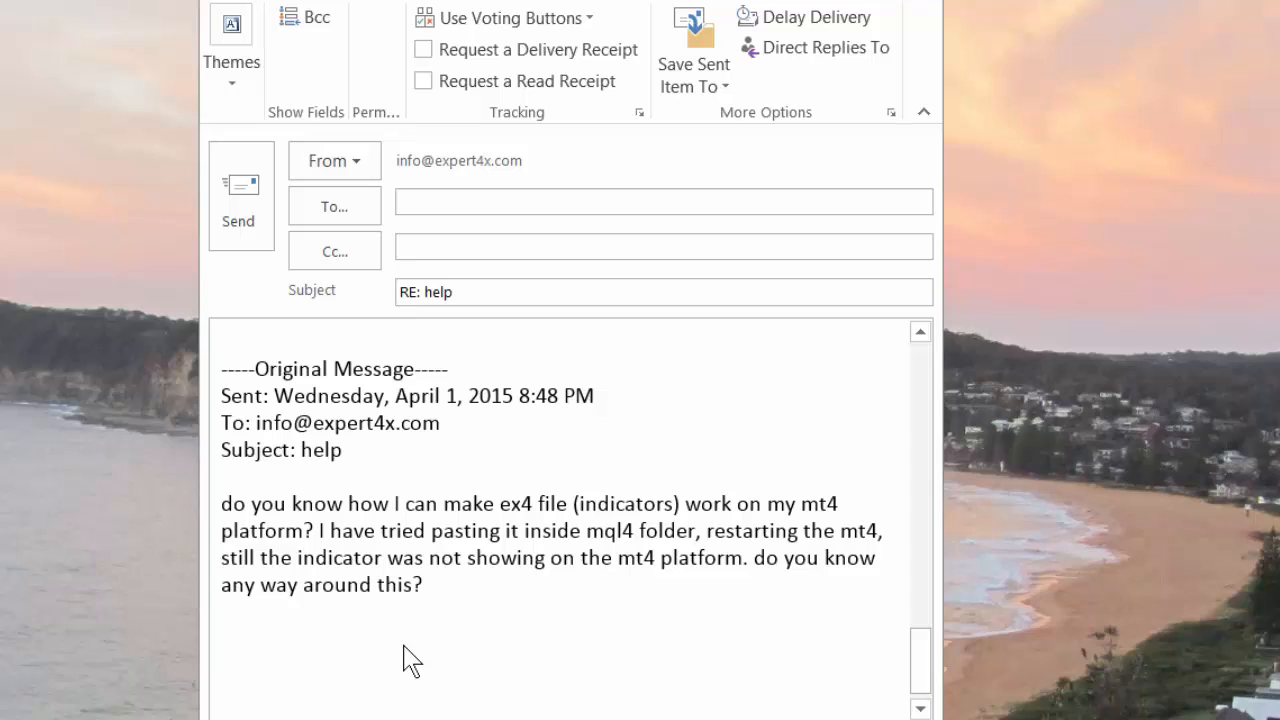
{"action": "mouse_move", "coordinate": [565, 705]}
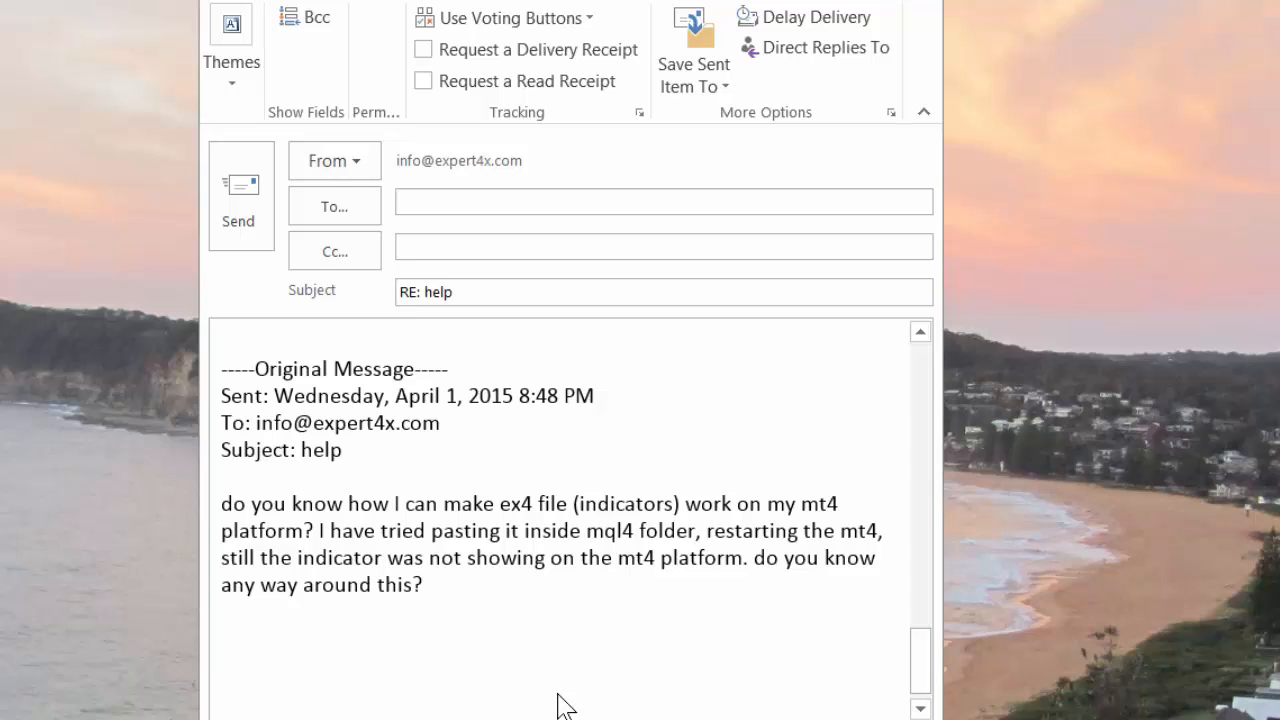
{"action": "mouse_move", "coordinate": [1148, 420]}
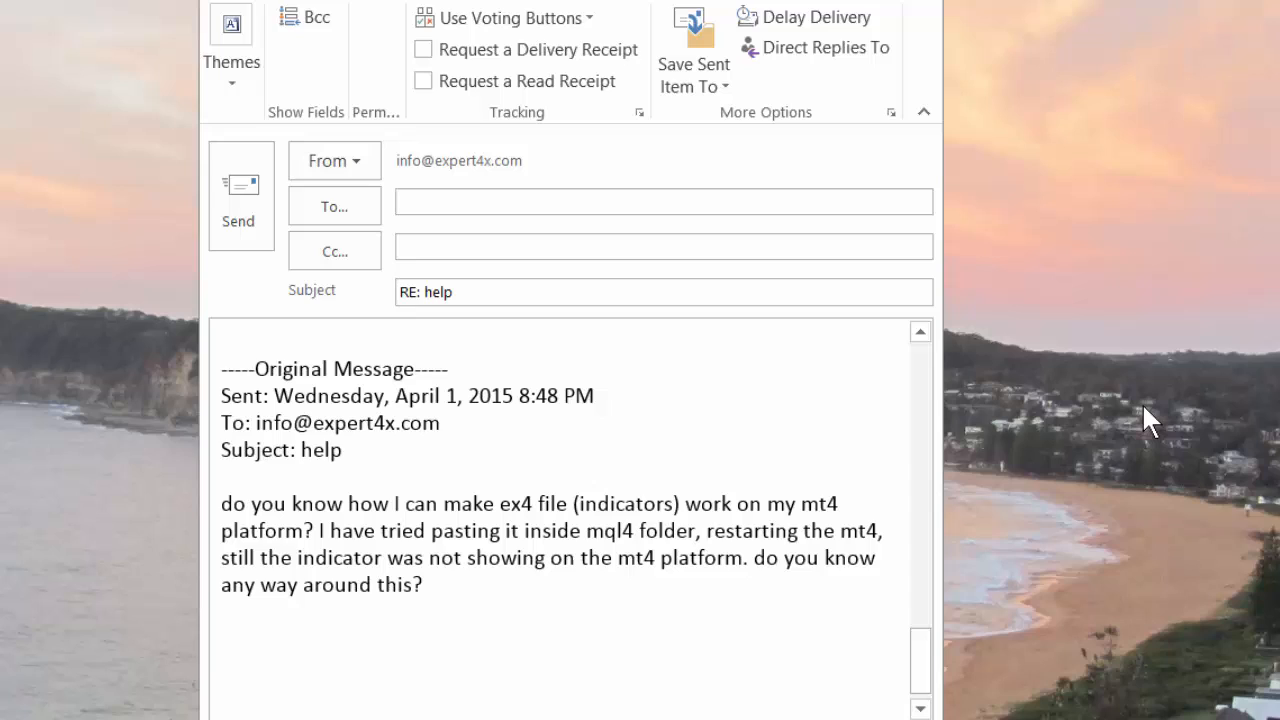
{"action": "mouse_move", "coordinate": [1168, 398]}
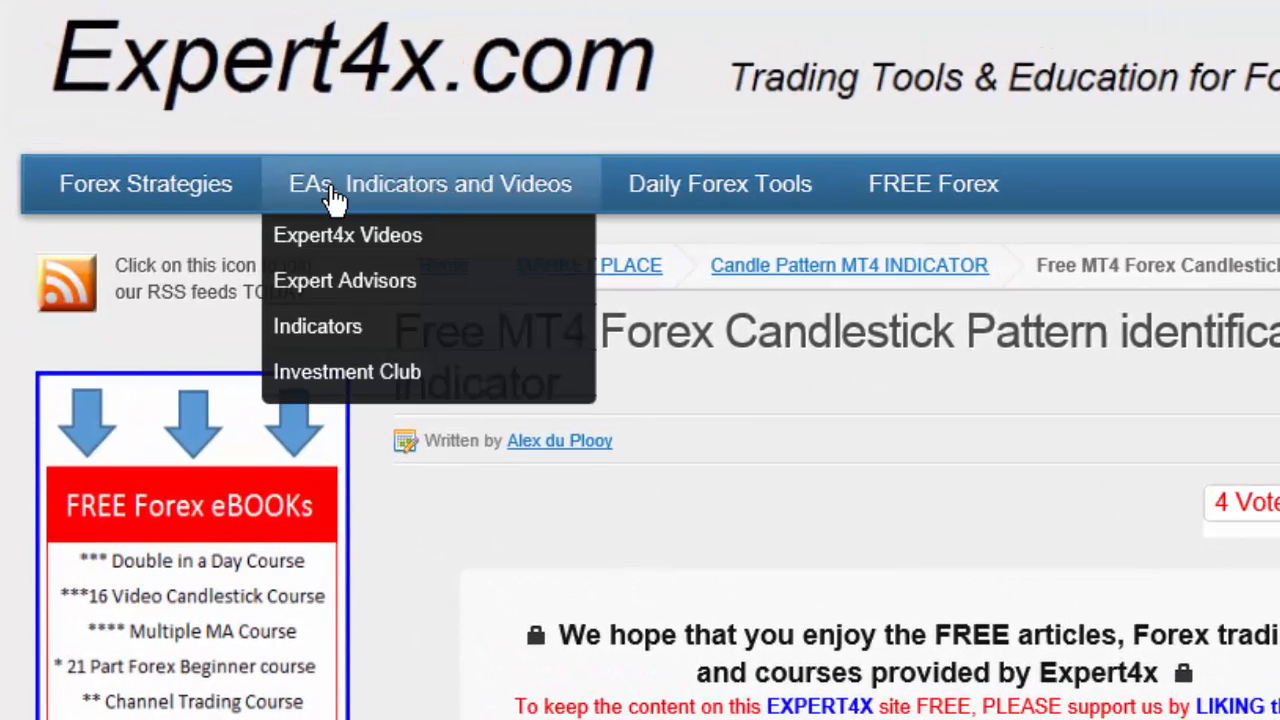
{"action": "mouse_move", "coordinate": [347, 235]}
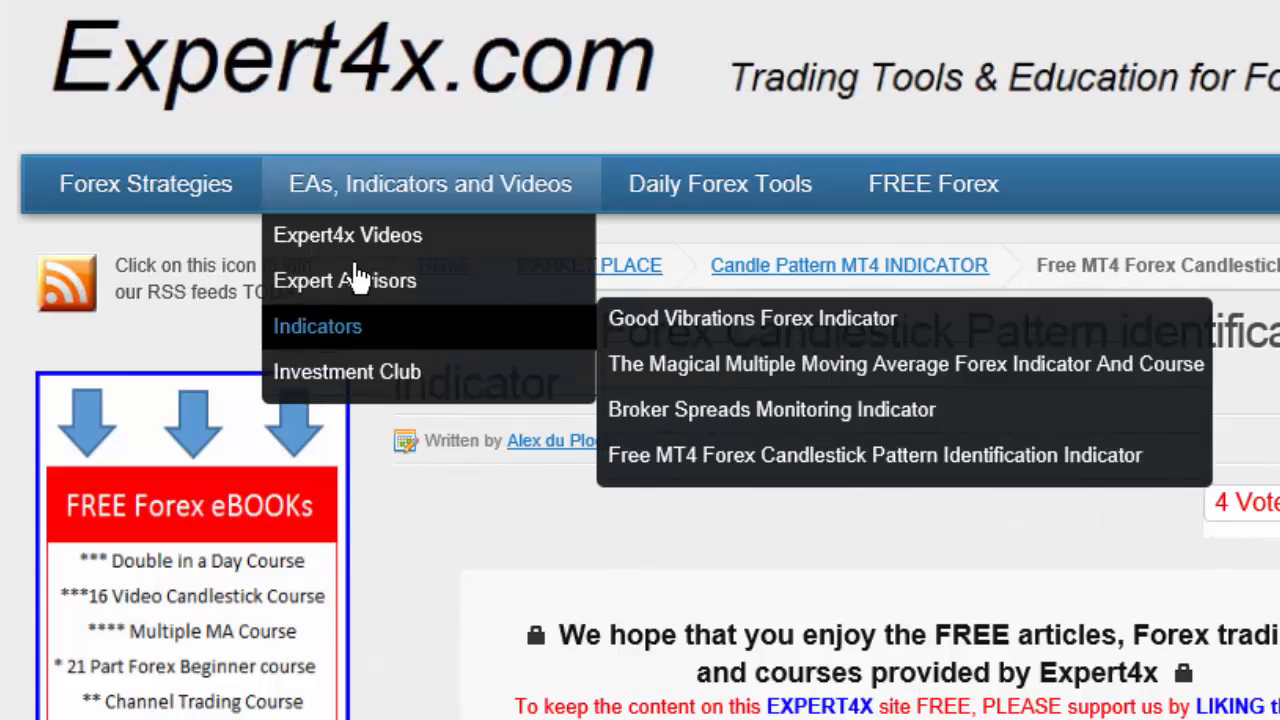
{"action": "mouse_move", "coordinate": [685, 455]}
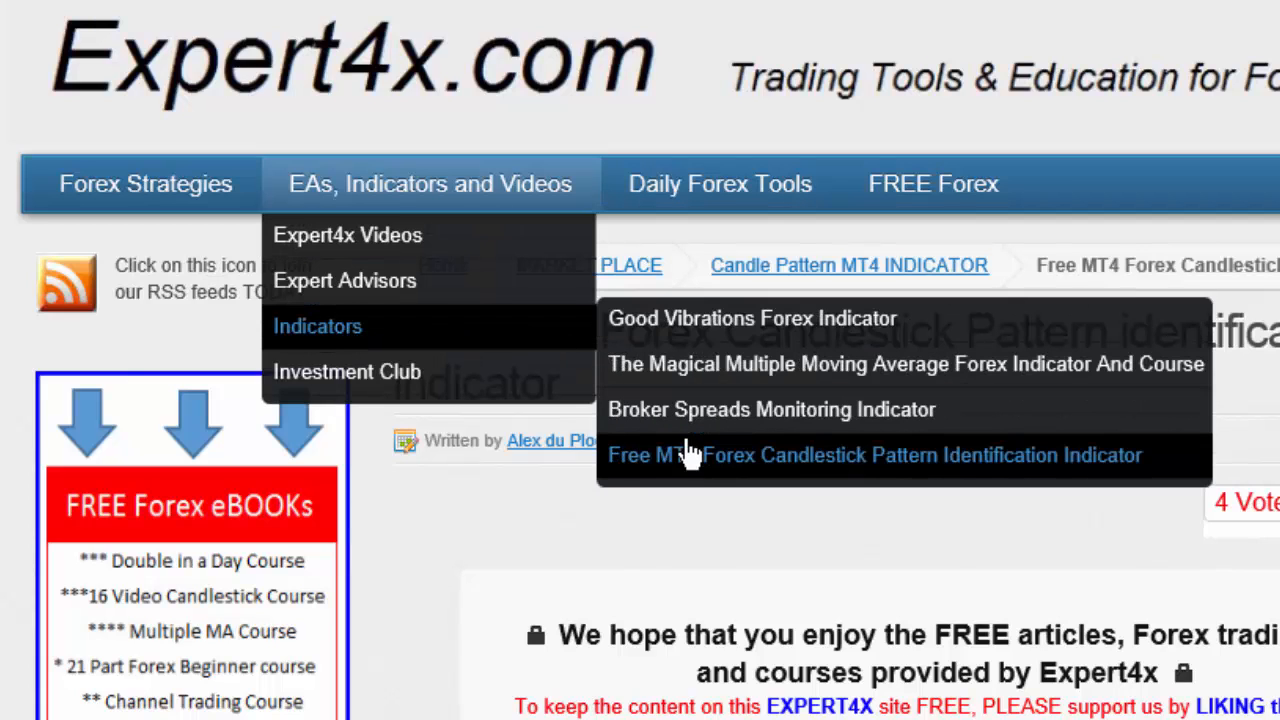
{"action": "mouse_move", "coordinate": [865, 465]}
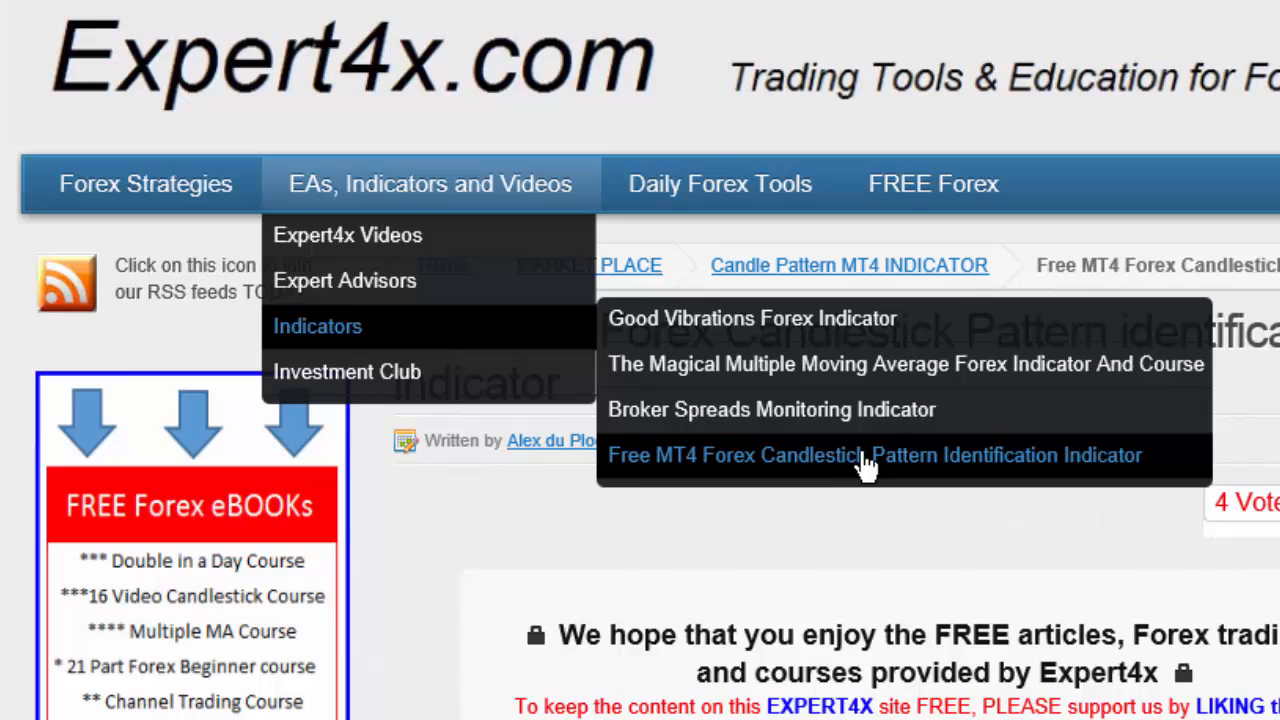
{"action": "mouse_move", "coordinate": [1207, 458]}
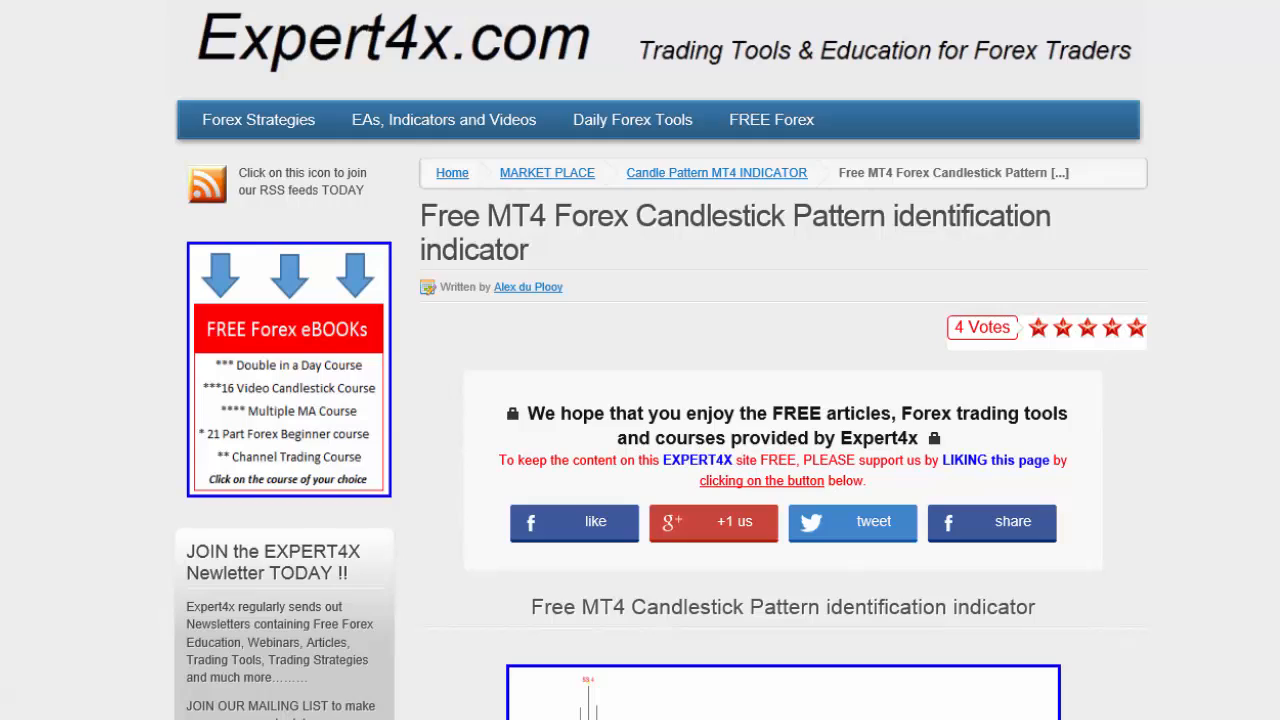
- Scroll the Expert4x download page down to the indicator installation instructions
{"action": "scroll", "scroll_direction": "down", "scroll_amount": 3}
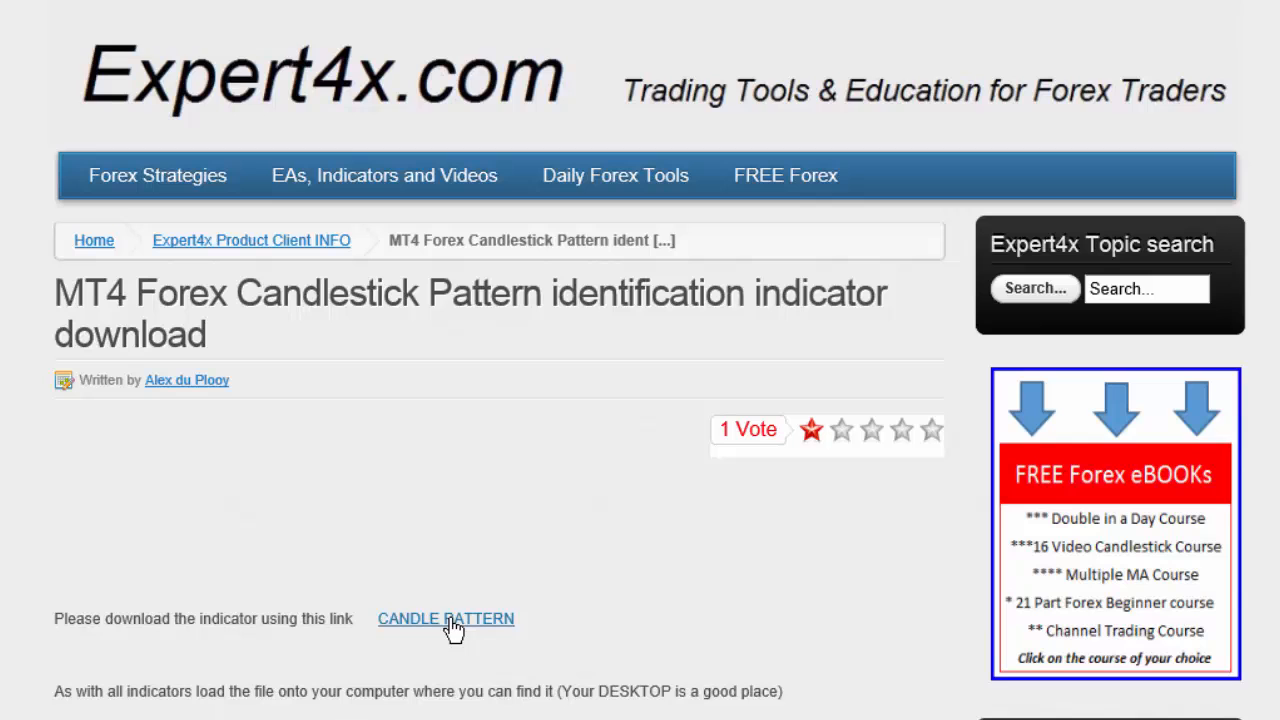
{"action": "mouse_move", "coordinate": [455, 630]}
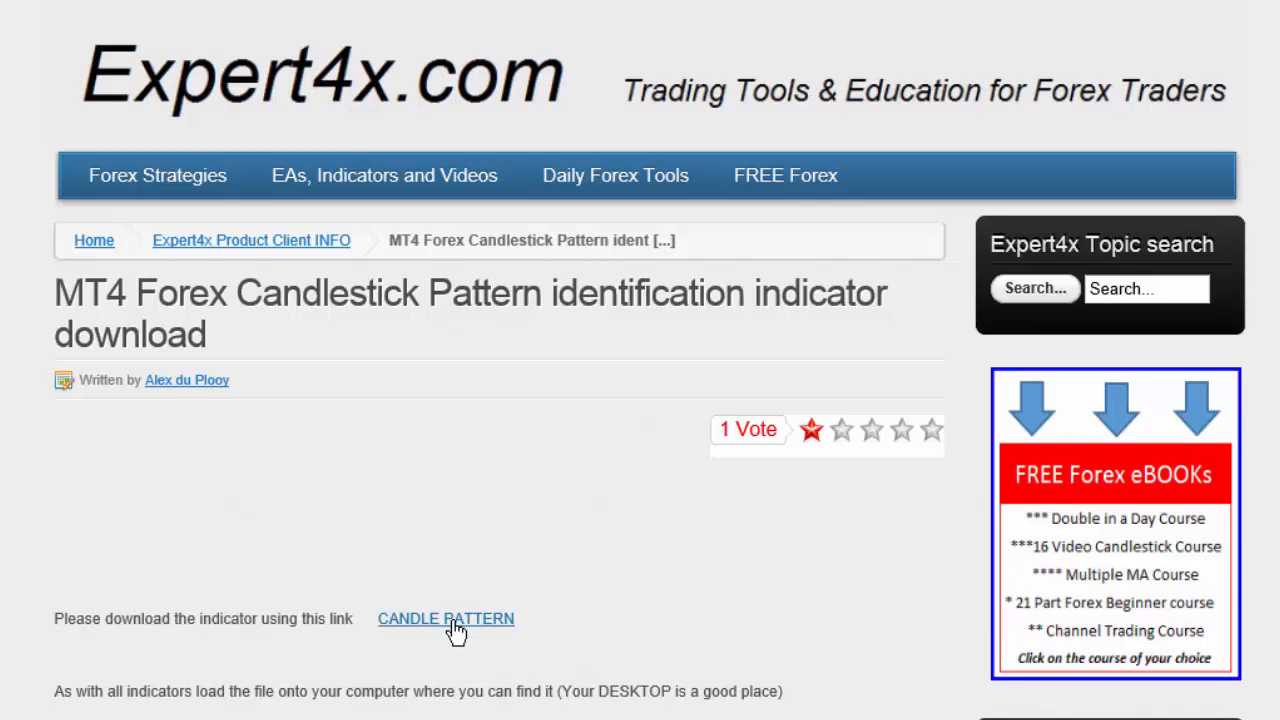
{"action": "scroll", "scroll_direction": "down", "scroll_amount": 3}
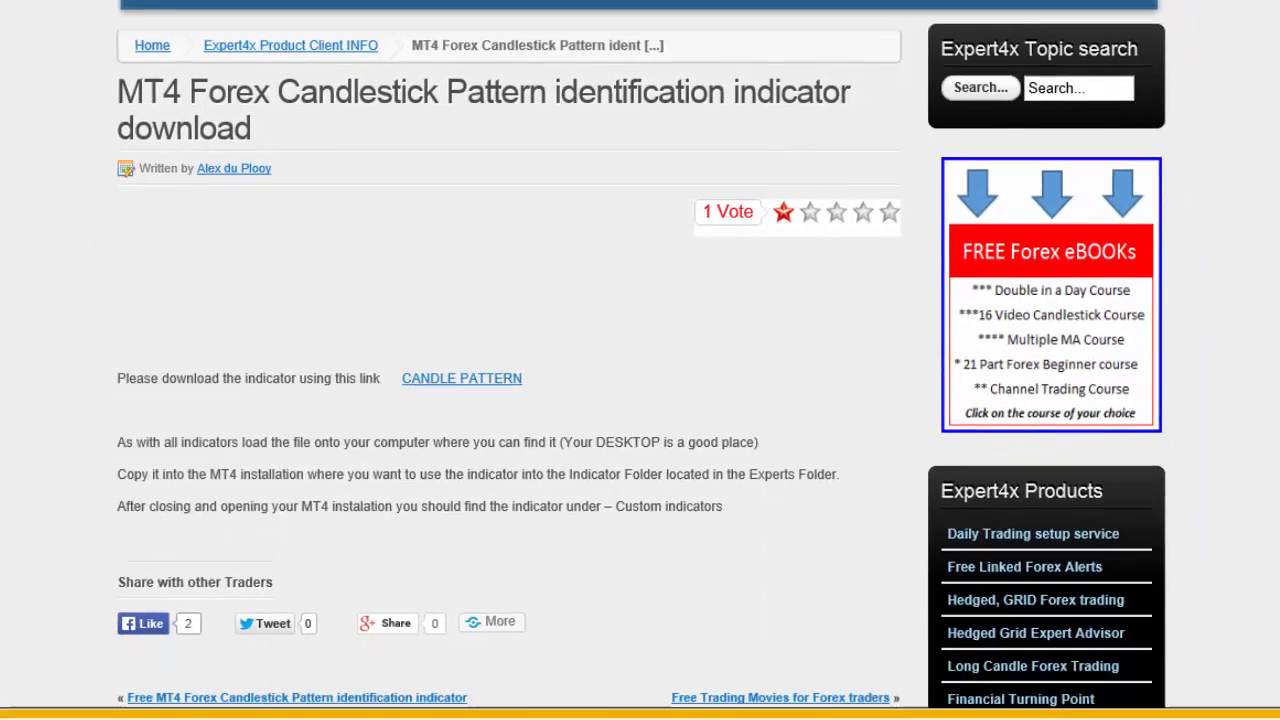
- Download pattern_recognition_master_v3.ex4 from the CANDLE PATTERN link and open its Desktop folder
{"action": "left_click", "coordinate": [461, 378]}
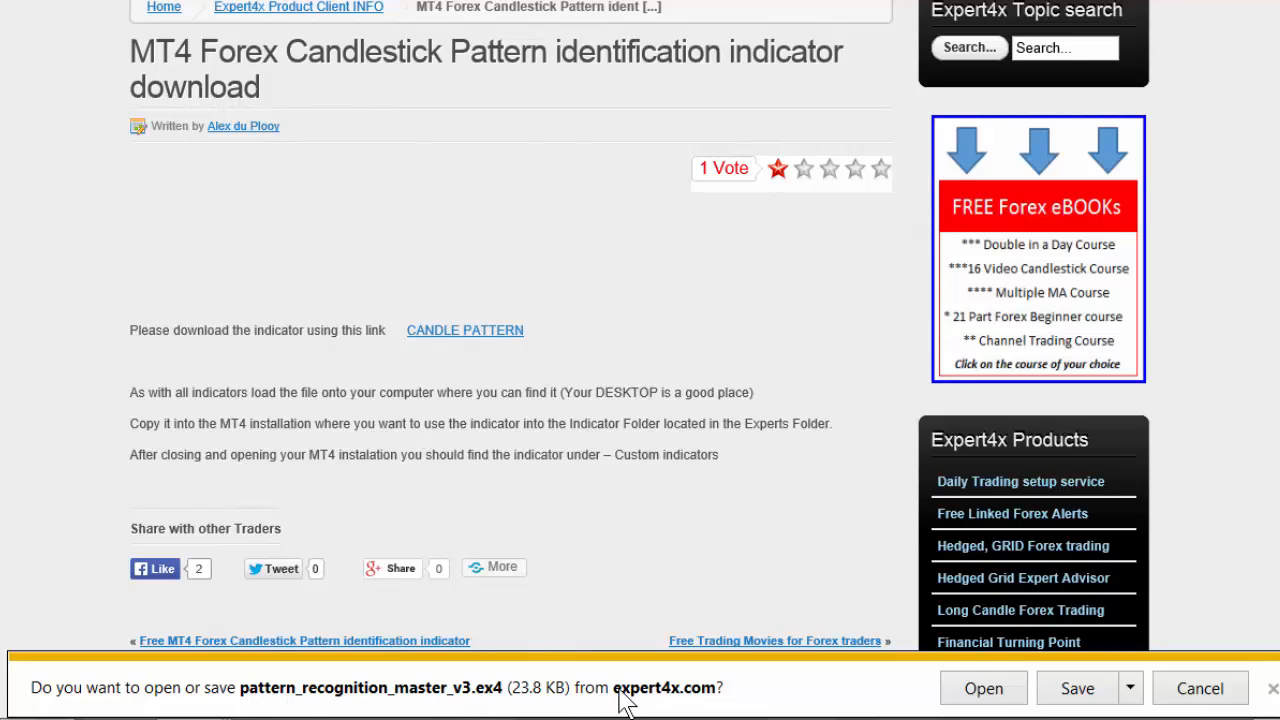
{"action": "left_click", "coordinate": [1130, 688]}
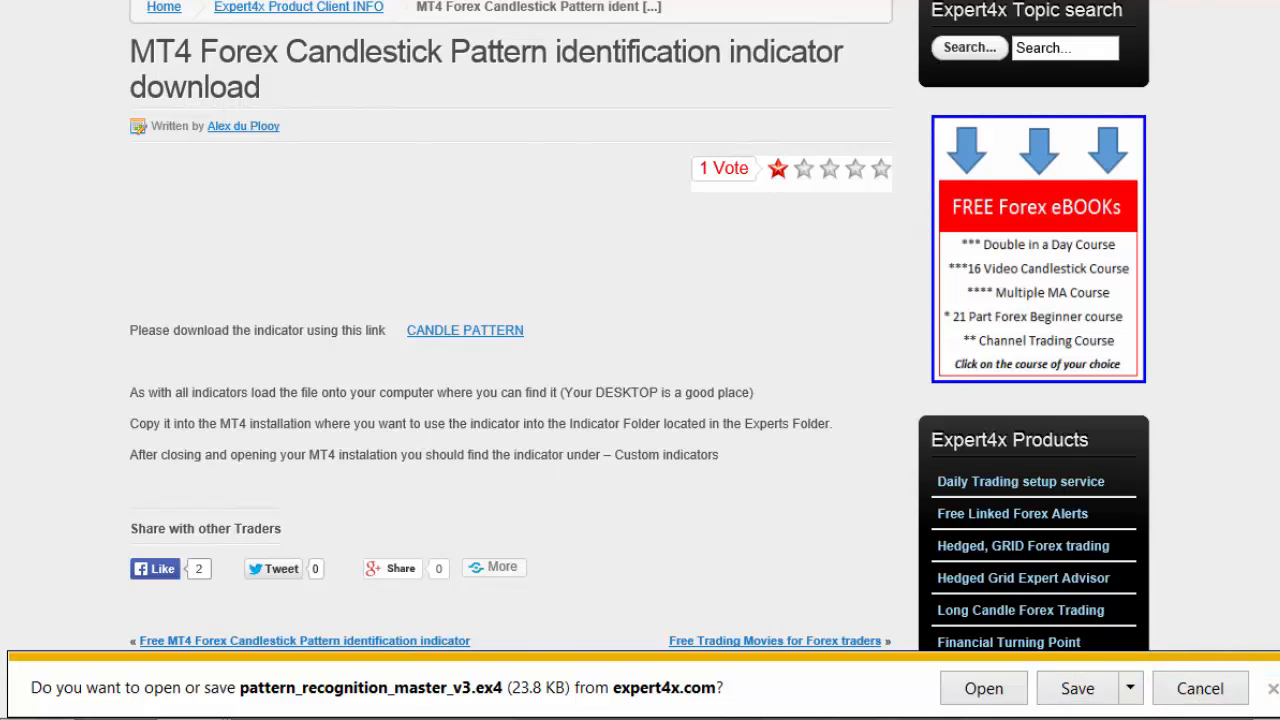
{"action": "left_click", "coordinate": [1077, 688]}
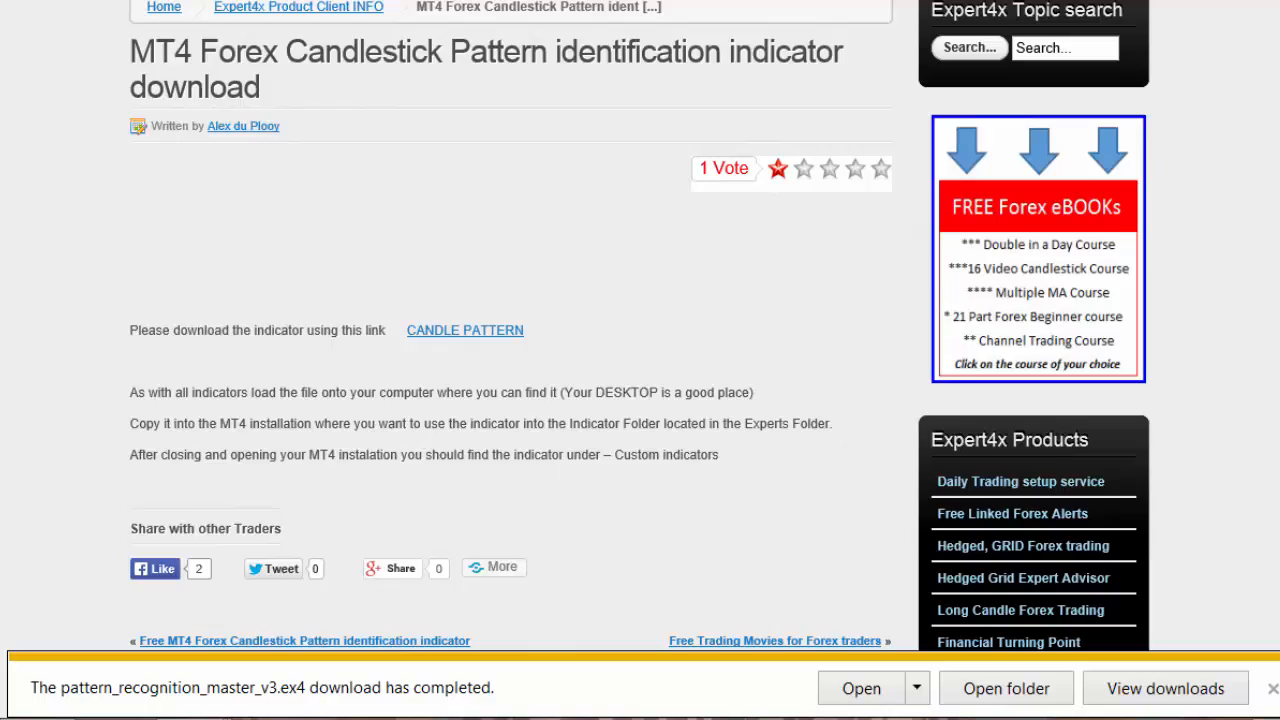
{"action": "left_click", "coordinate": [1005, 688]}
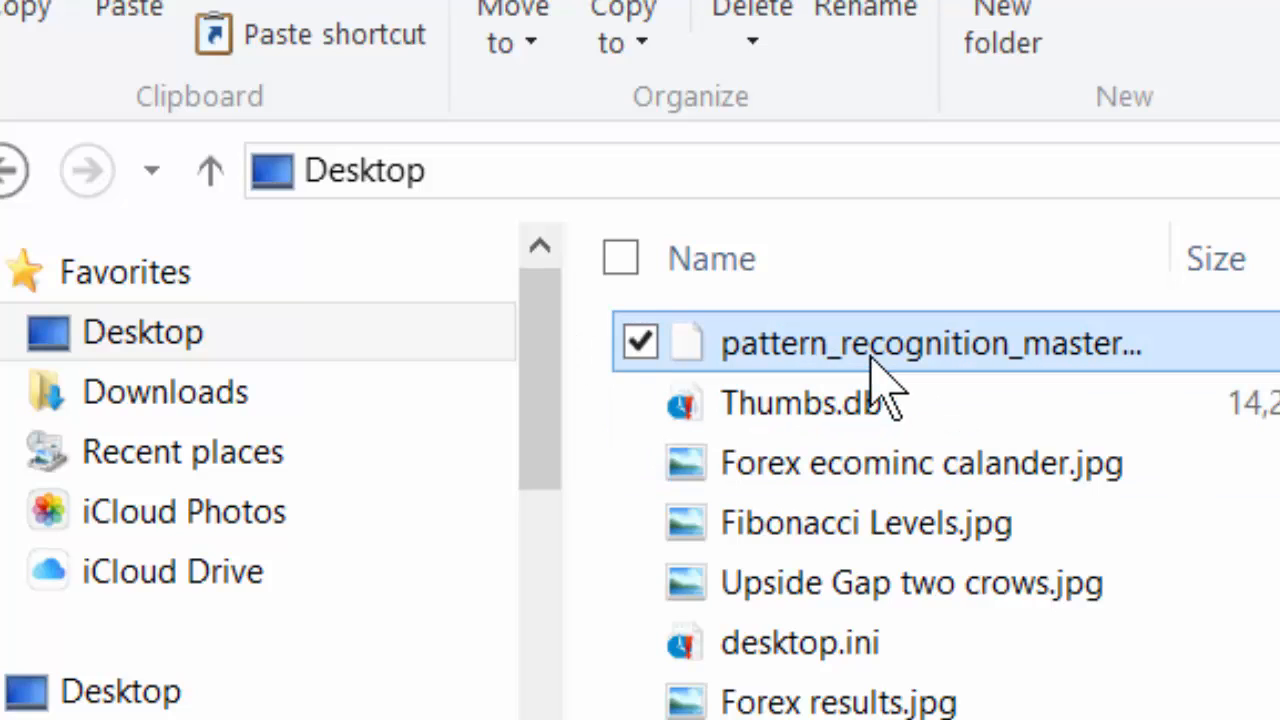
{"action": "mouse_move", "coordinate": [845, 370]}
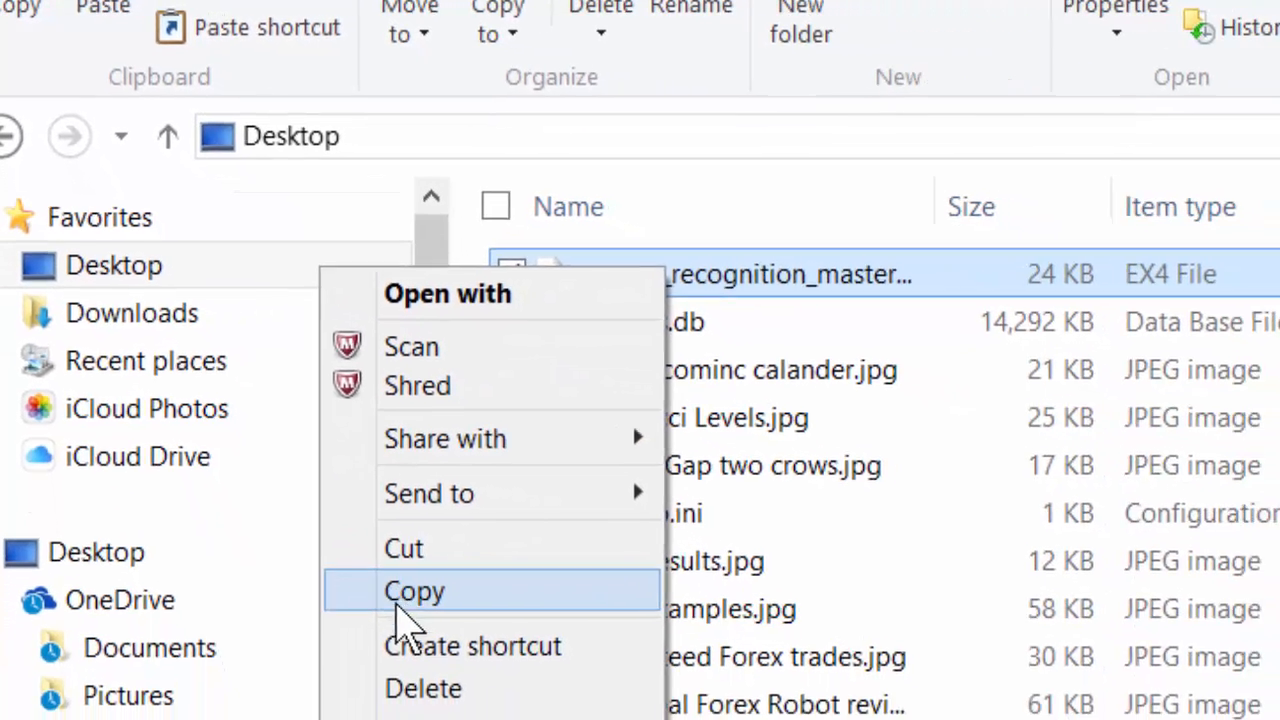
- Copy the pattern_recognition_master file from the Desktop
{"action": "left_click", "coordinate": [414, 591]}
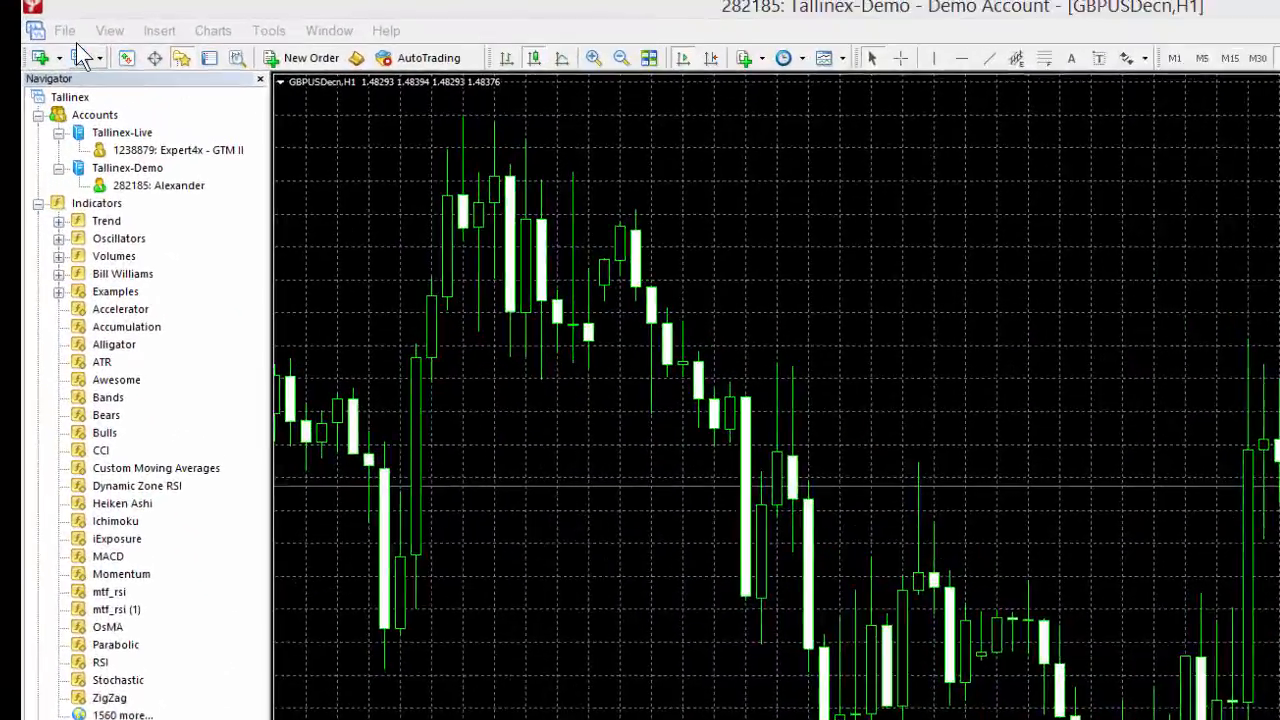
- Open MetaTrader 4's data folder from the File menu
{"action": "left_click", "coordinate": [64, 30]}
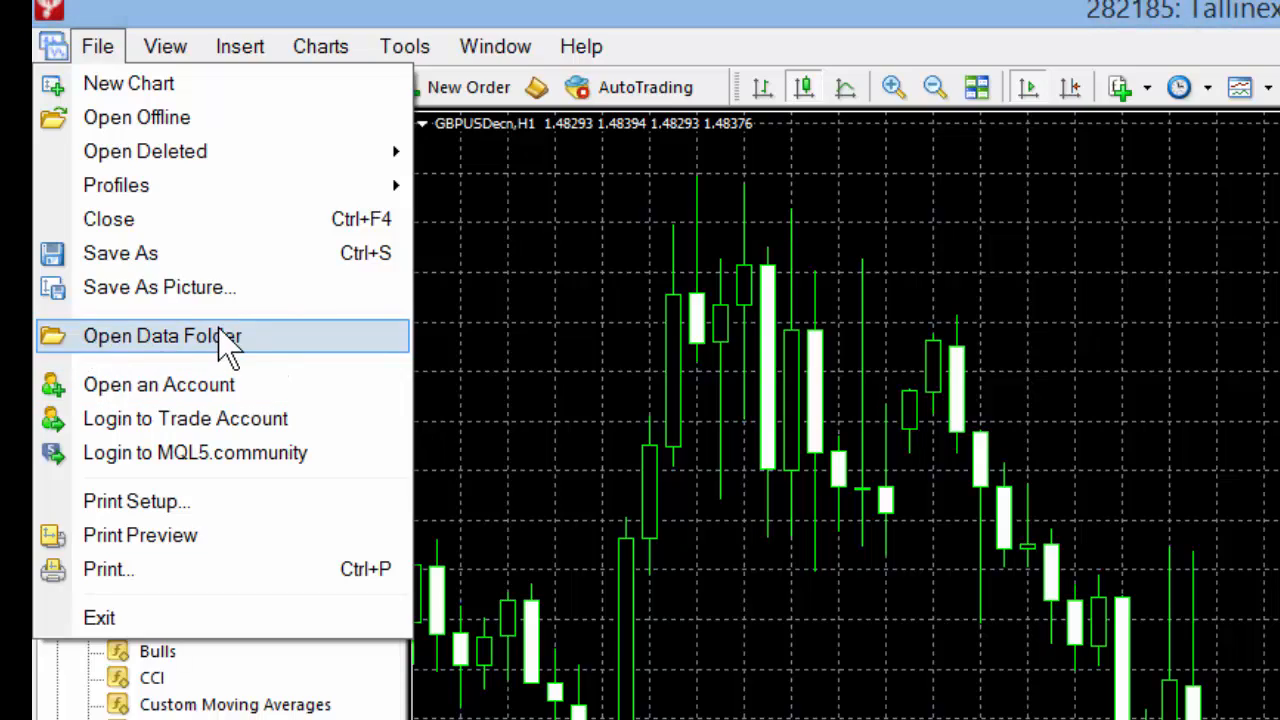
{"action": "left_click", "coordinate": [162, 335]}
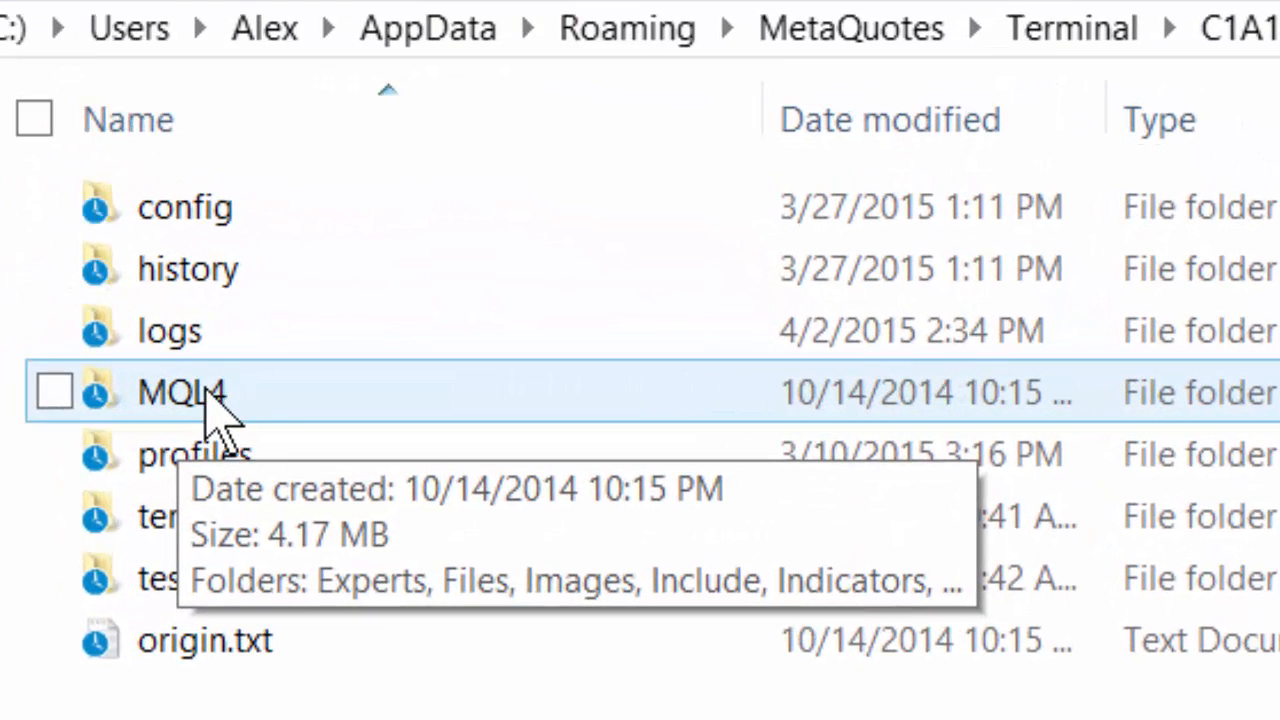
- Paste pattern_recognition_master_v3.ex4 into the data folder's MQL4\Indicators folder
{"action": "double_click", "coordinate": [181, 392]}
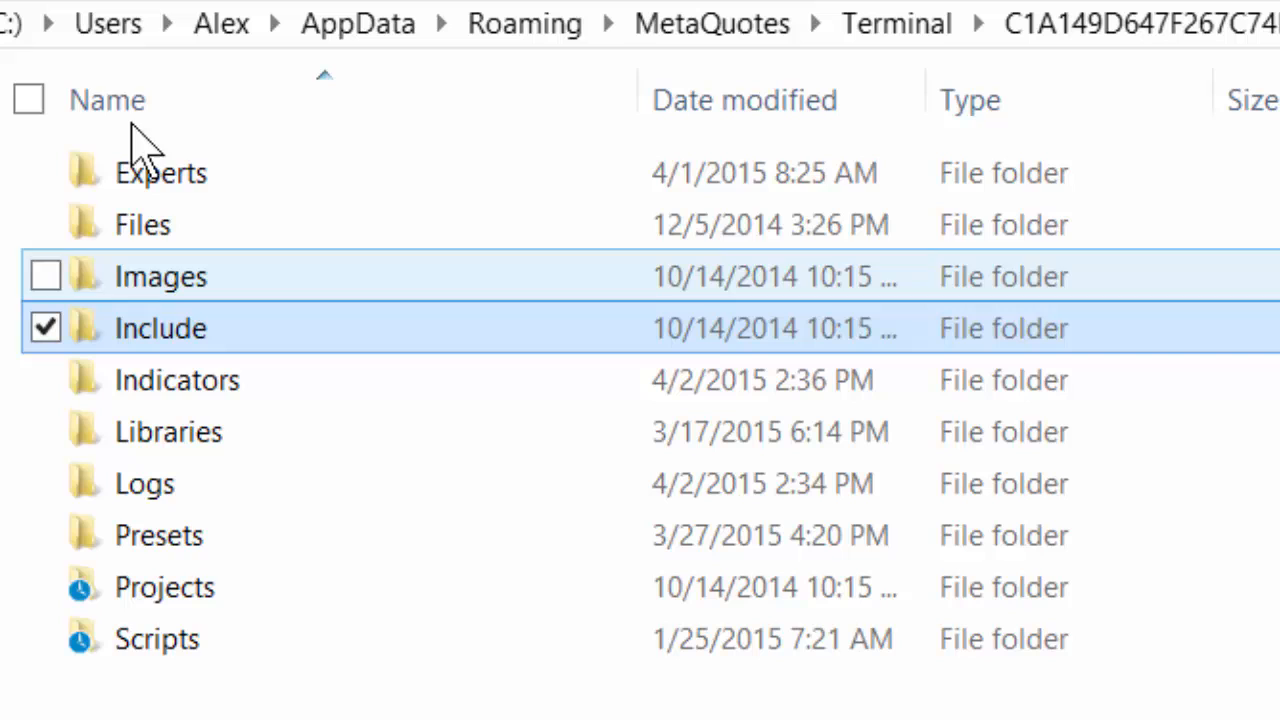
{"action": "mouse_move", "coordinate": [250, 190]}
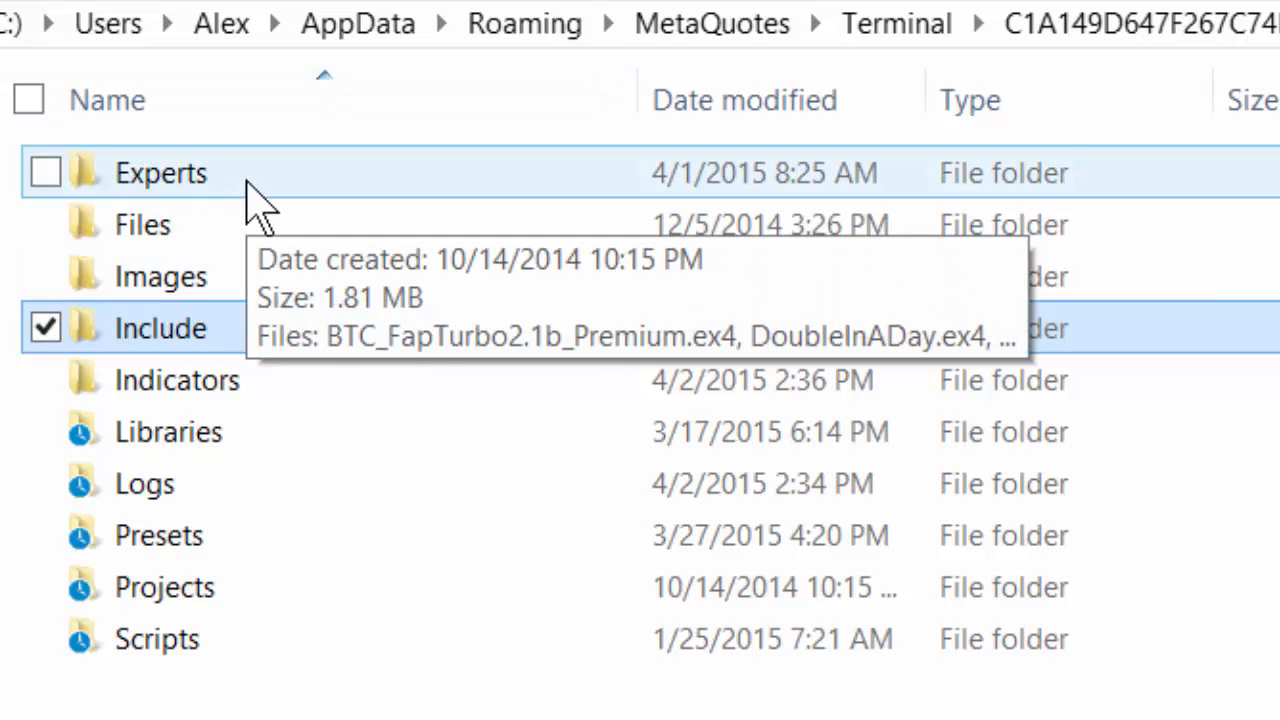
{"action": "mouse_move", "coordinate": [140, 420]}
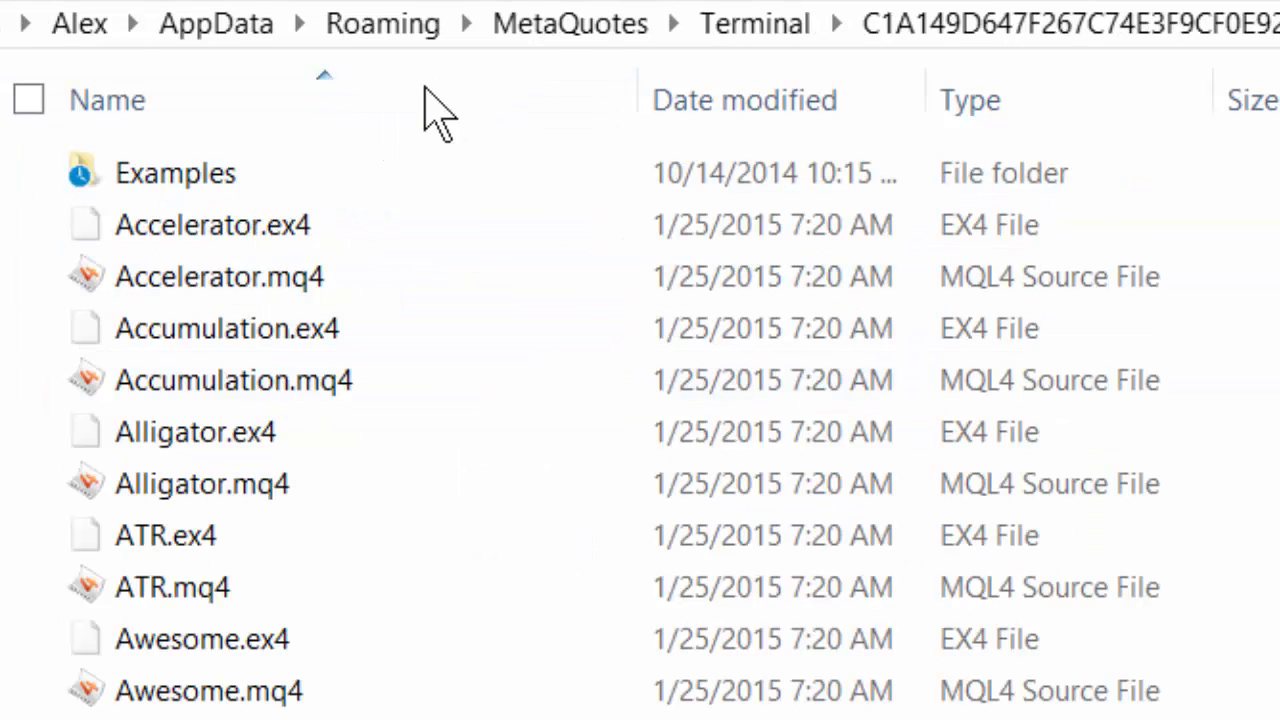
{"action": "left_click", "coordinate": [200, 483]}
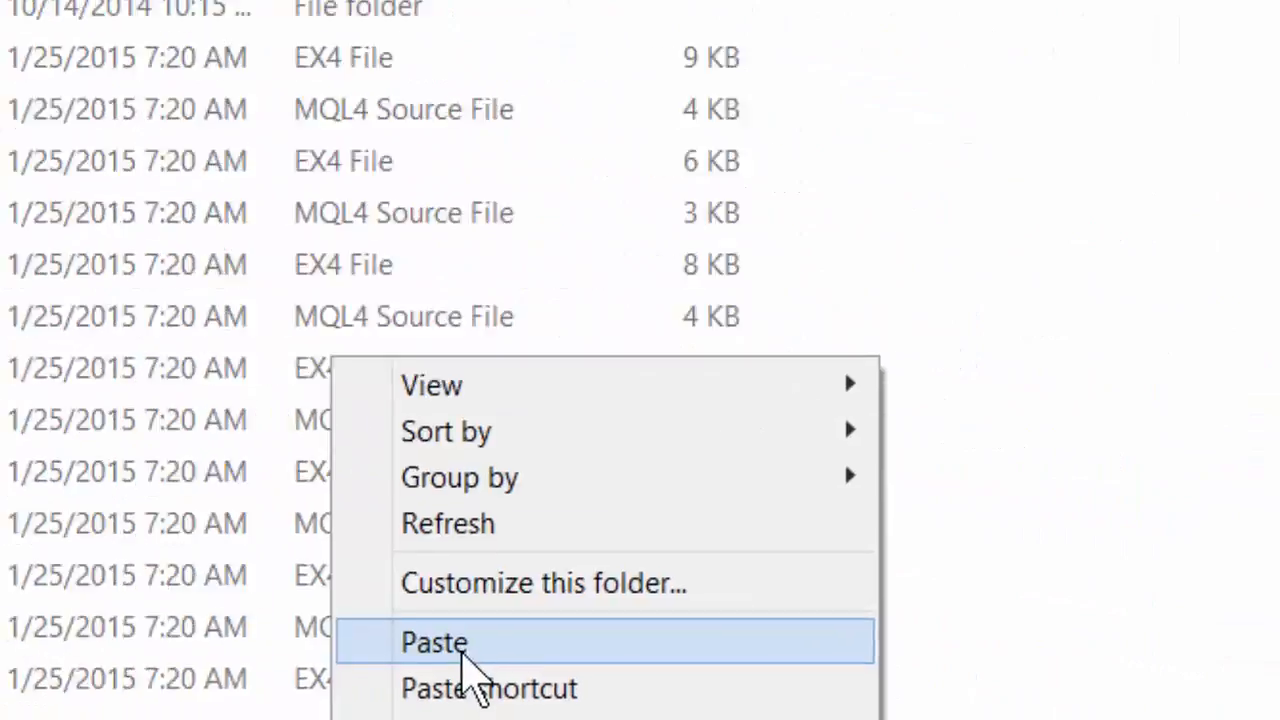
{"action": "left_click", "coordinate": [433, 642]}
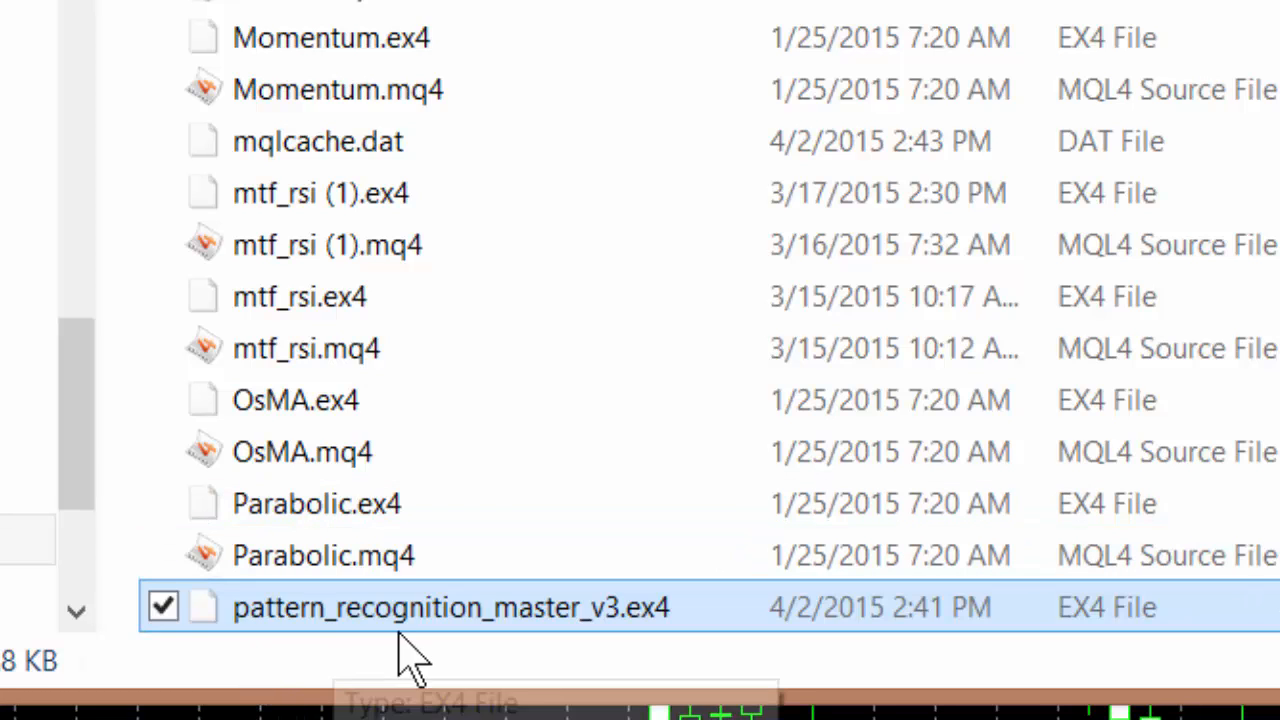
{"action": "mouse_move", "coordinate": [555, 645]}
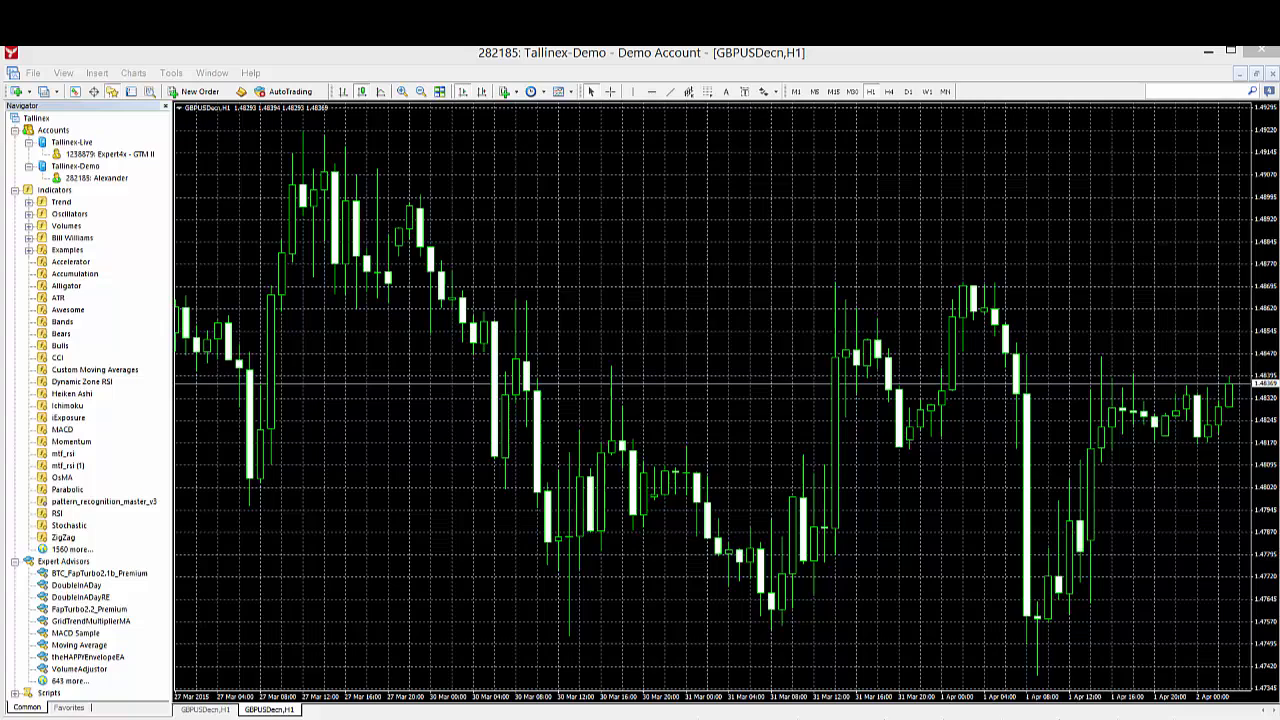
{"action": "mouse_move", "coordinate": [268, 165]}
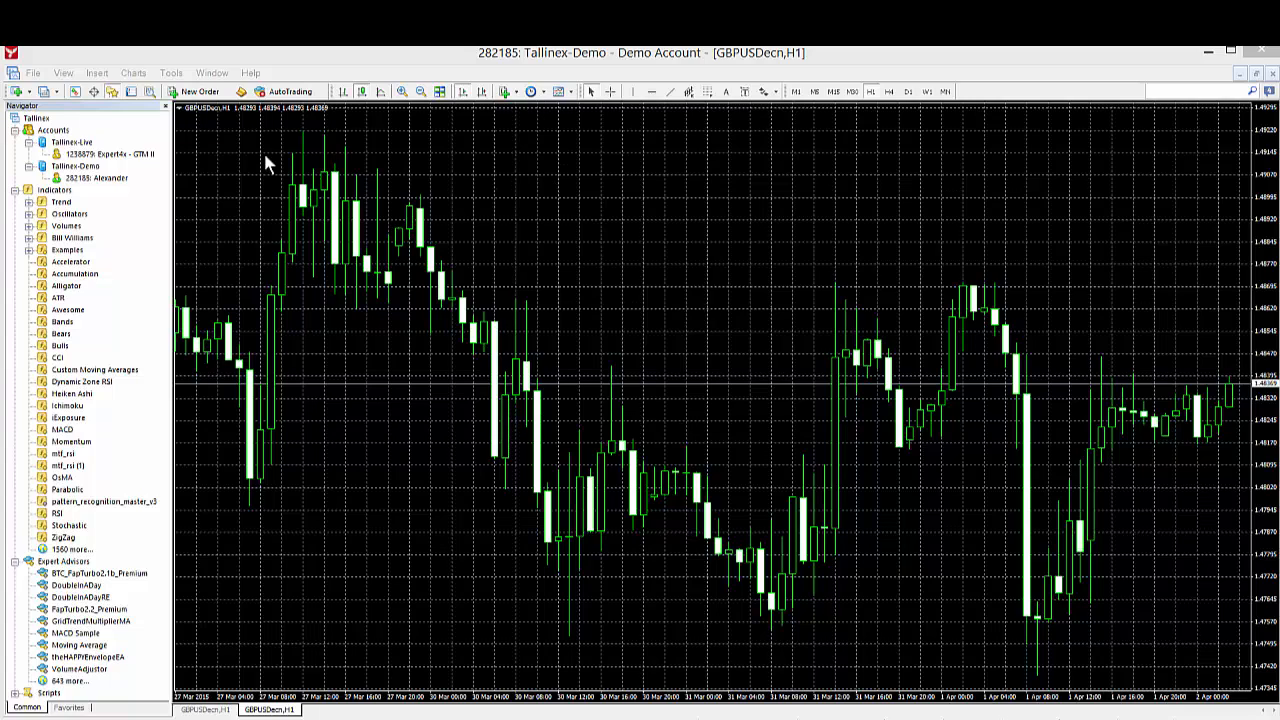
{"action": "mouse_move", "coordinate": [463, 177]}
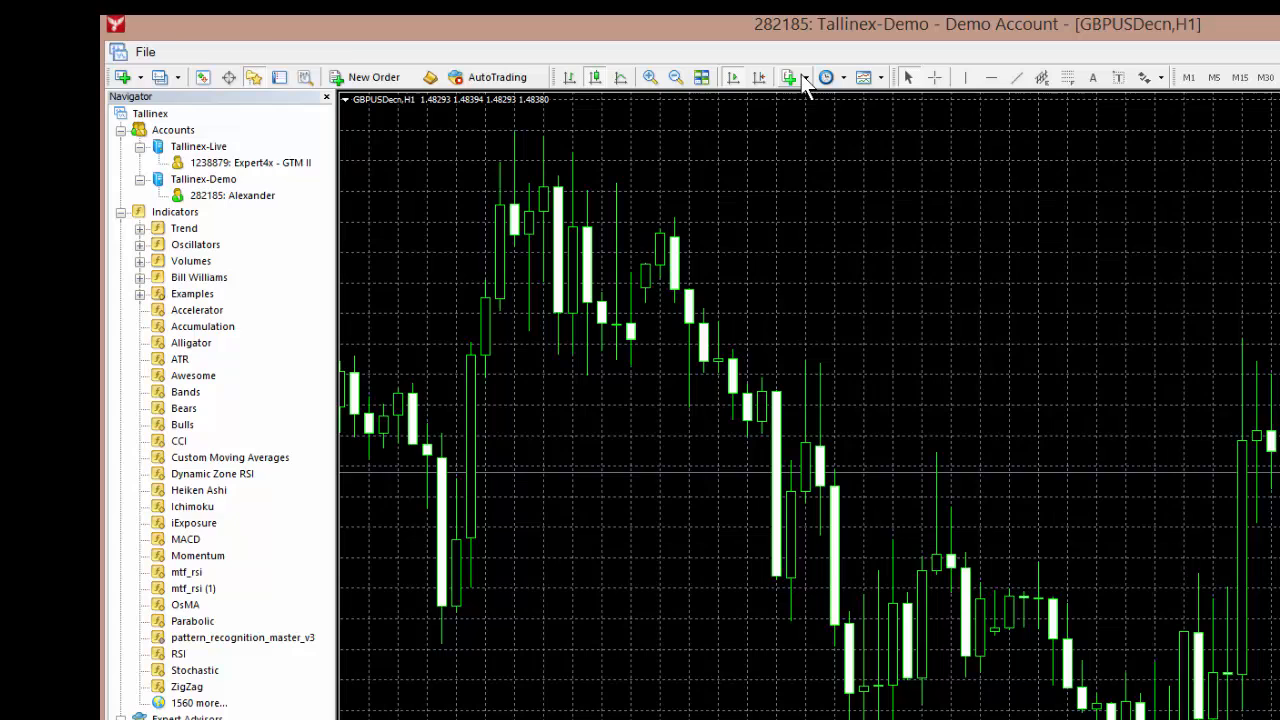
- Add the custom indicator pattern_recognition_master_v3 to the GBPUSD hourly chart
{"action": "left_click", "coordinate": [791, 77]}
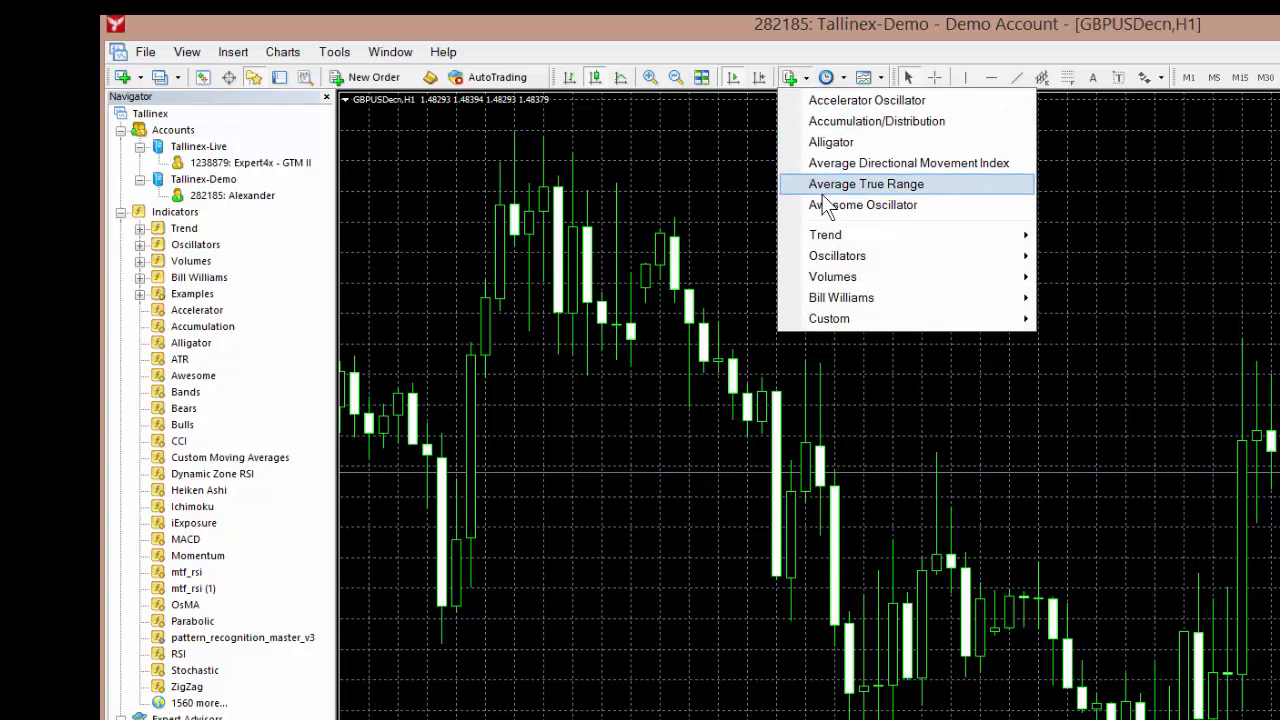
{"action": "mouse_move", "coordinate": [841, 297]}
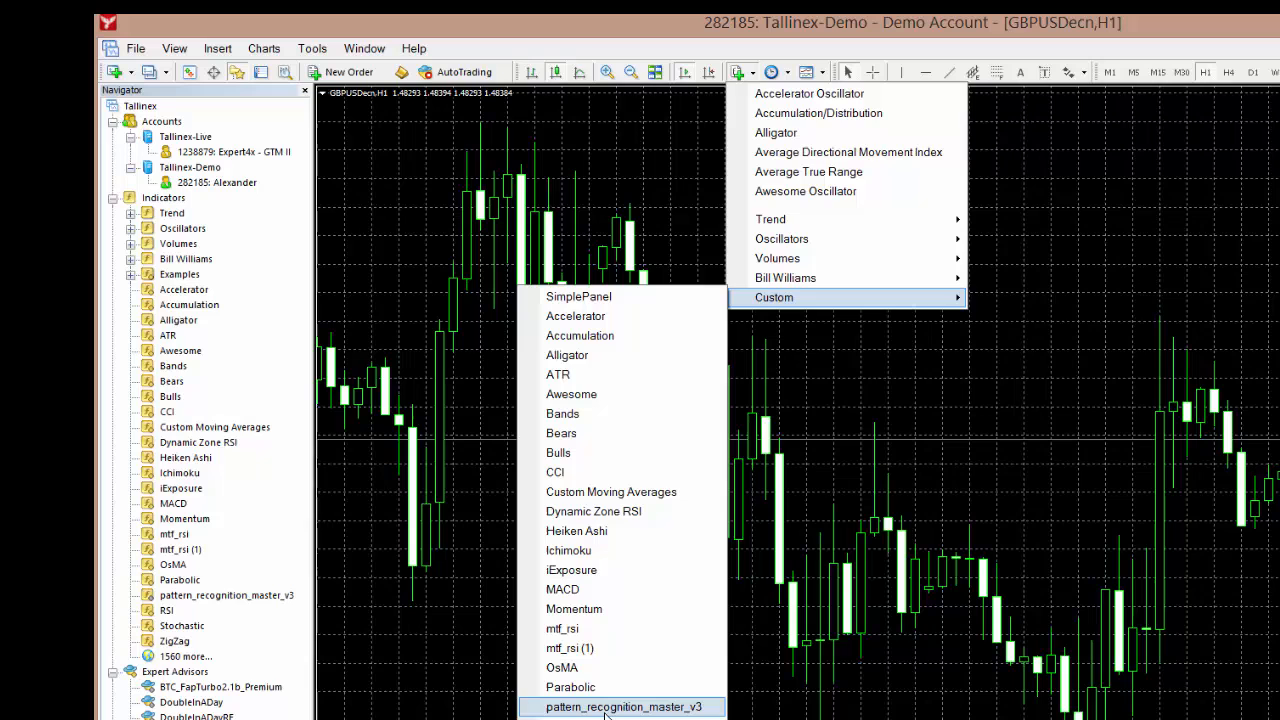
{"action": "left_click", "coordinate": [625, 706]}
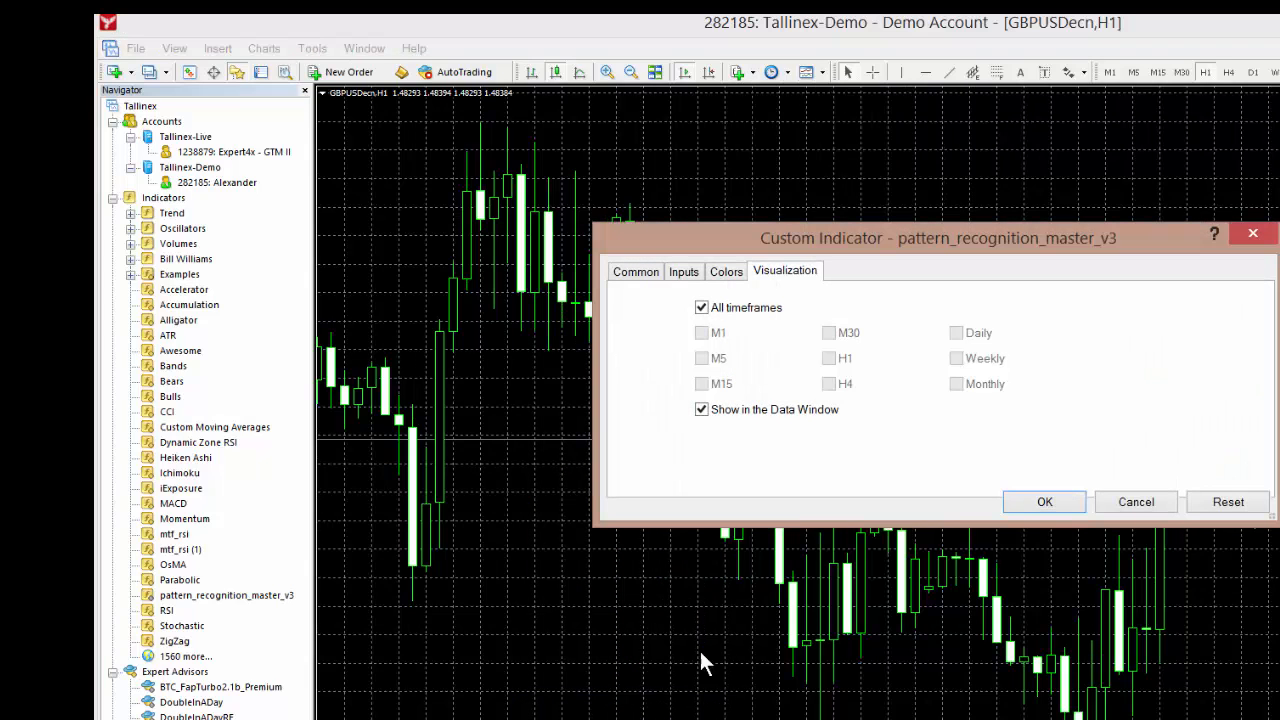
{"action": "left_click", "coordinate": [1044, 501]}
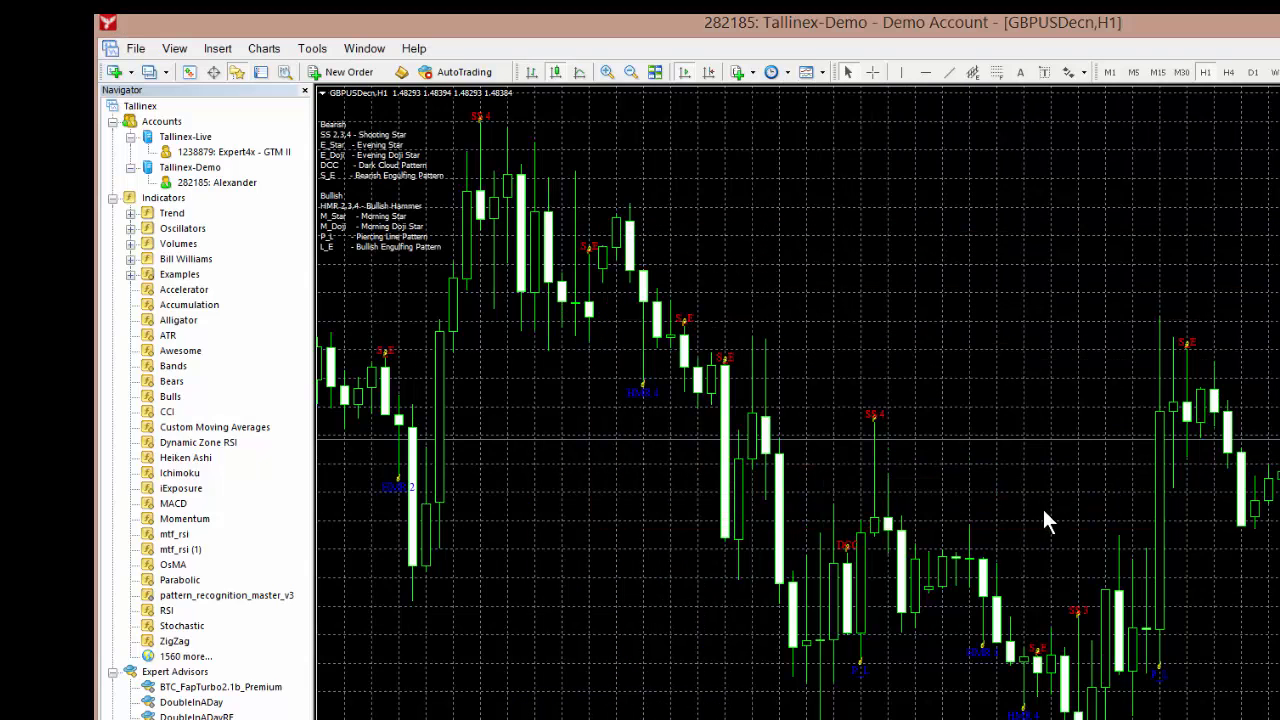
{"action": "mouse_move", "coordinate": [825, 352]}
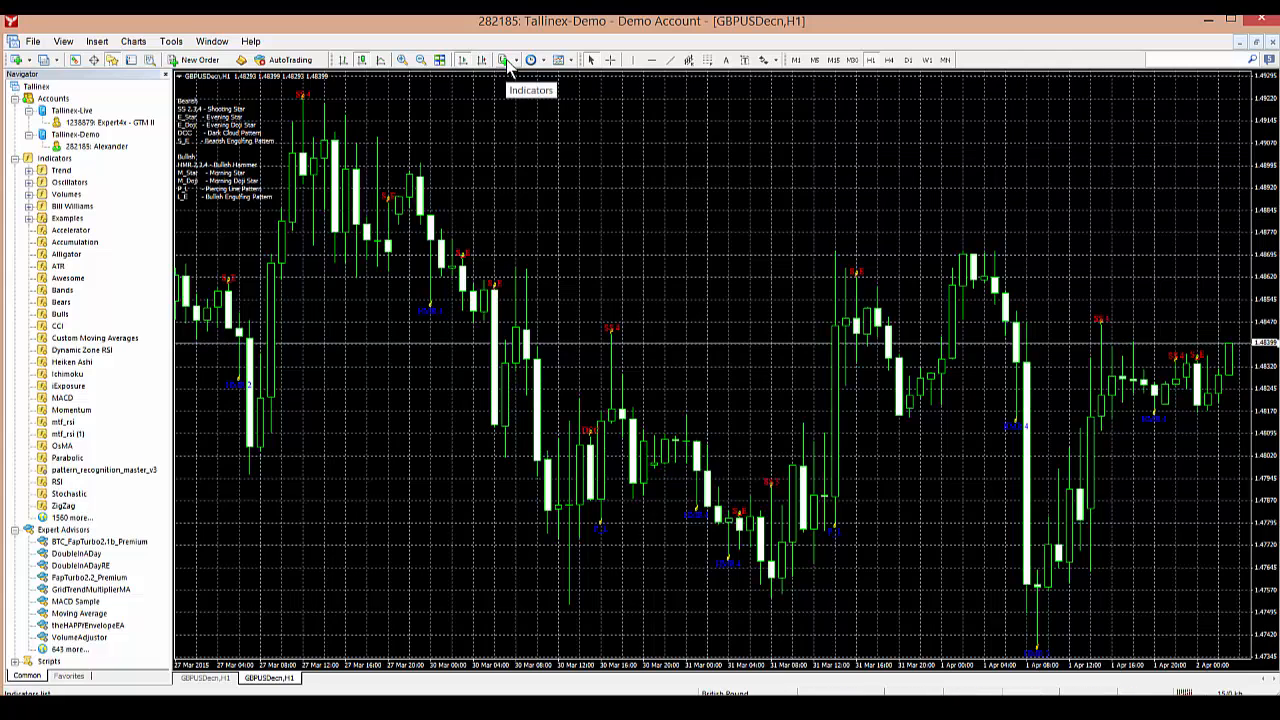
{"action": "left_click", "coordinate": [504, 60]}
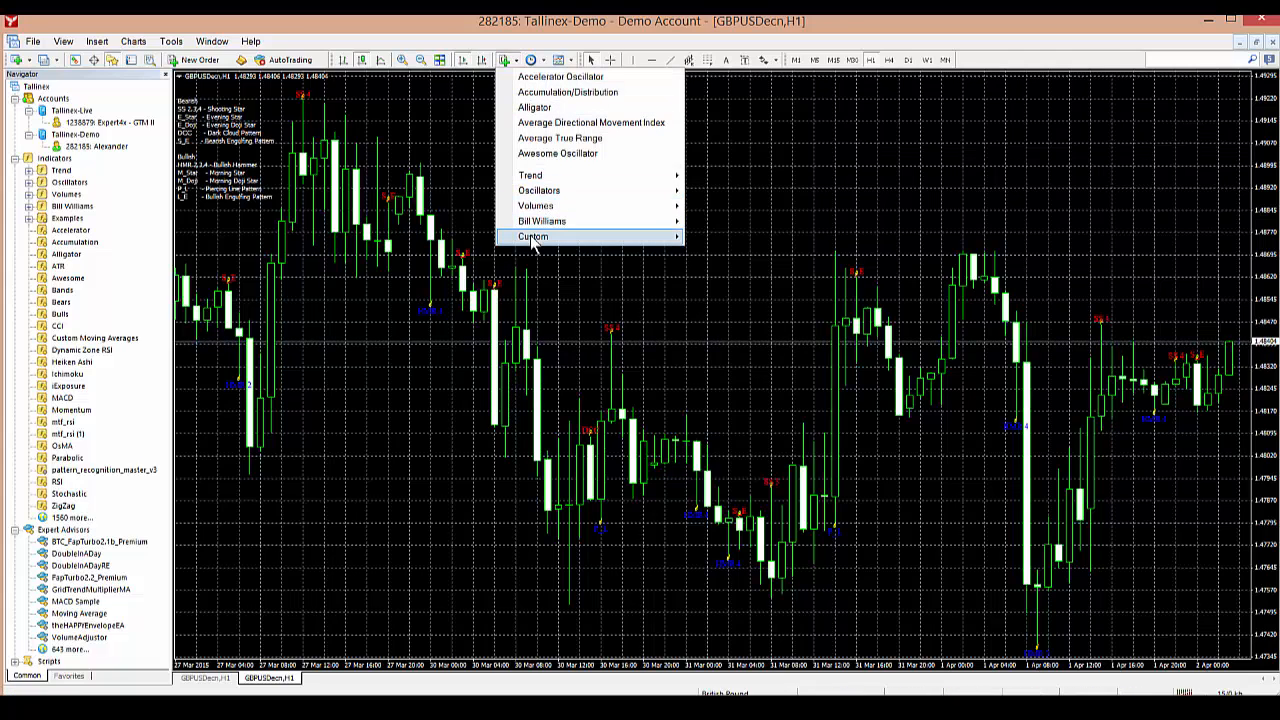
{"action": "mouse_move", "coordinate": [708, 235]}
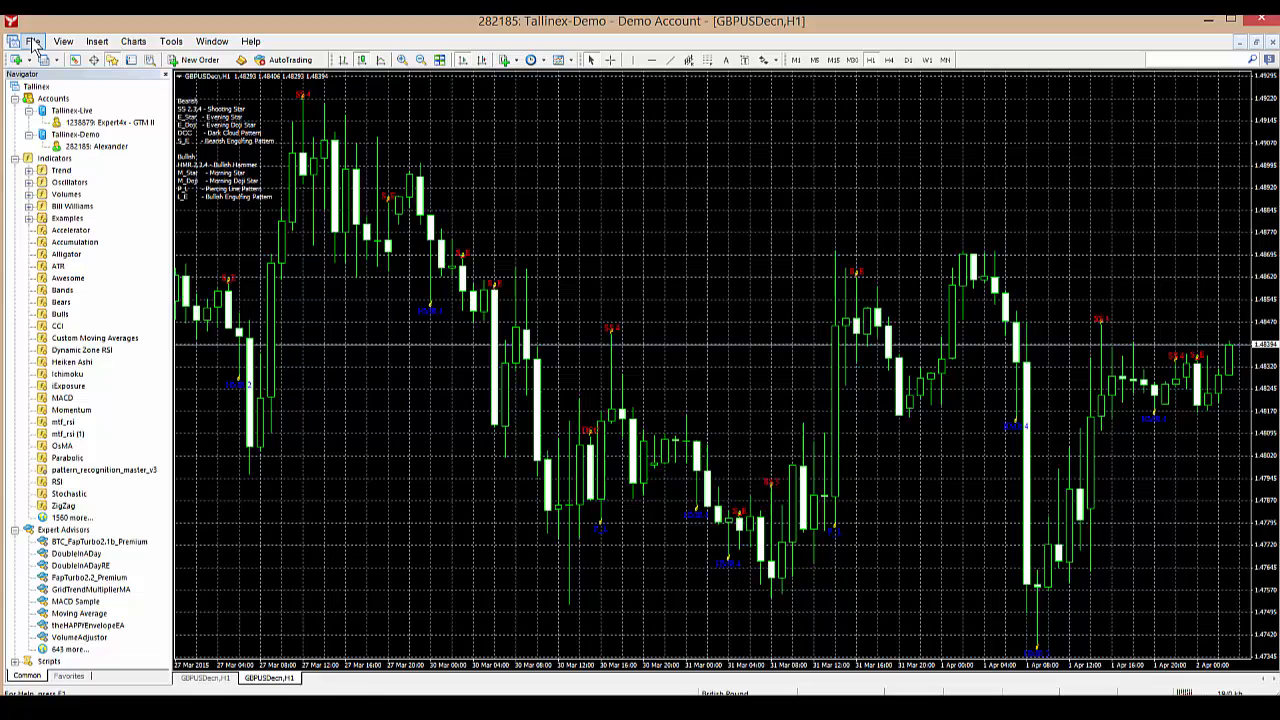
{"action": "mouse_move", "coordinate": [34, 41]}
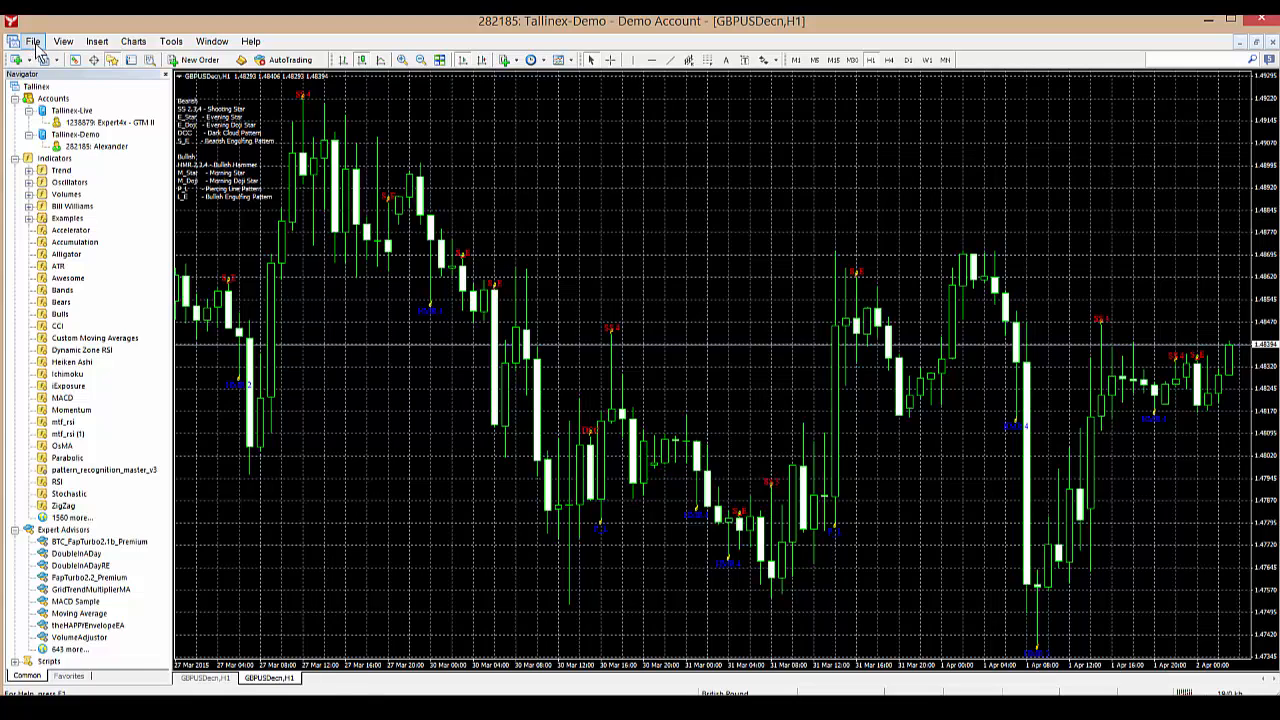
{"action": "mouse_move", "coordinate": [518, 203]}
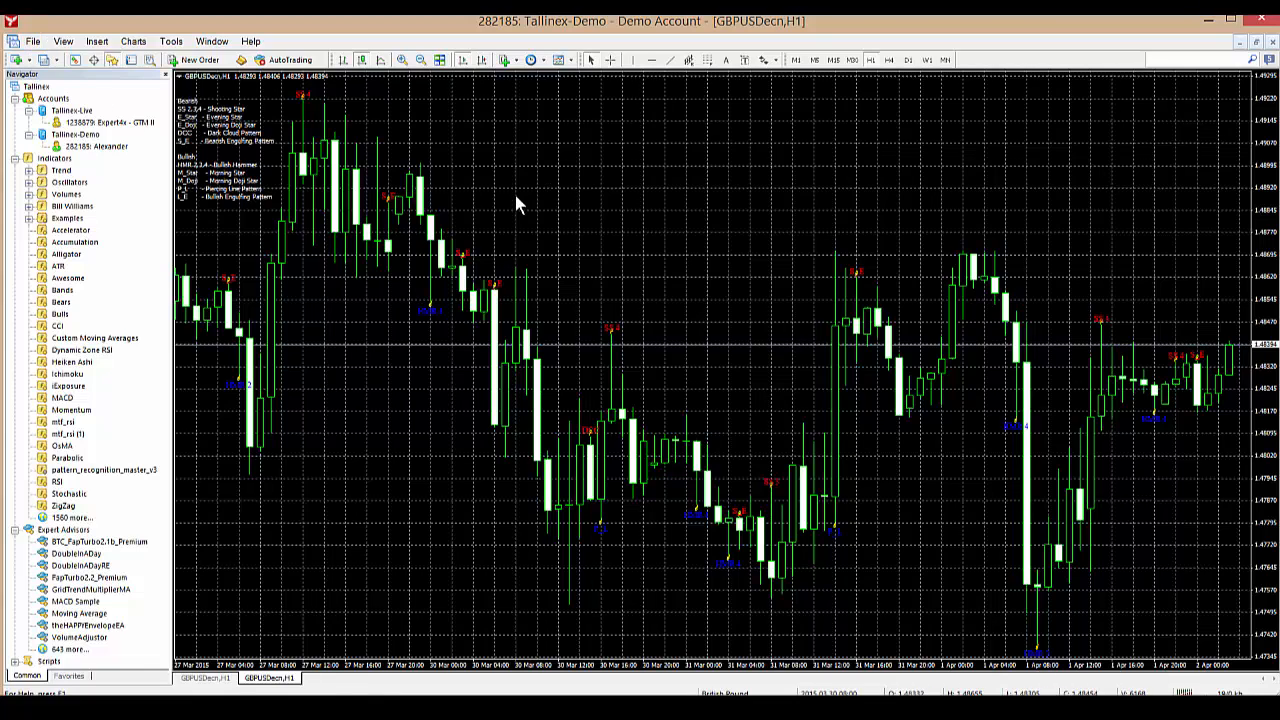